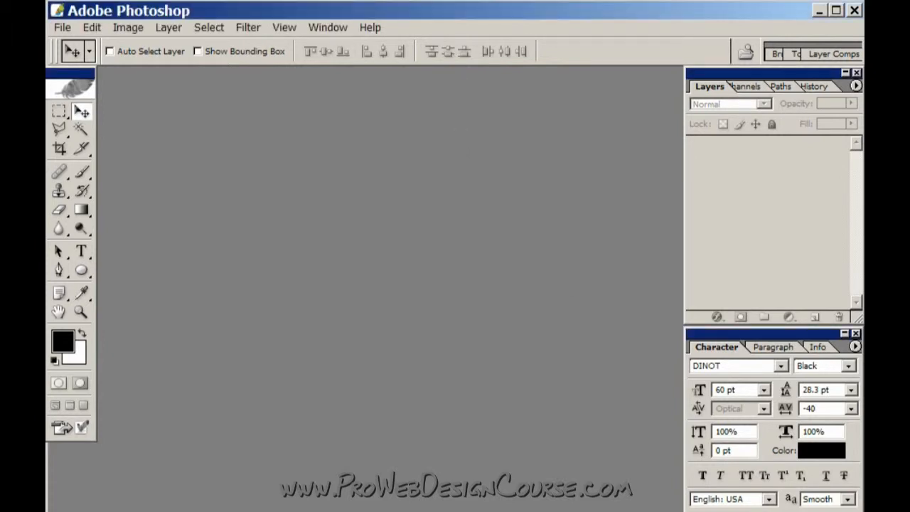
- Create a new document 300 pixels wide and 450 pixels tall via File > New
left_click(61, 27)
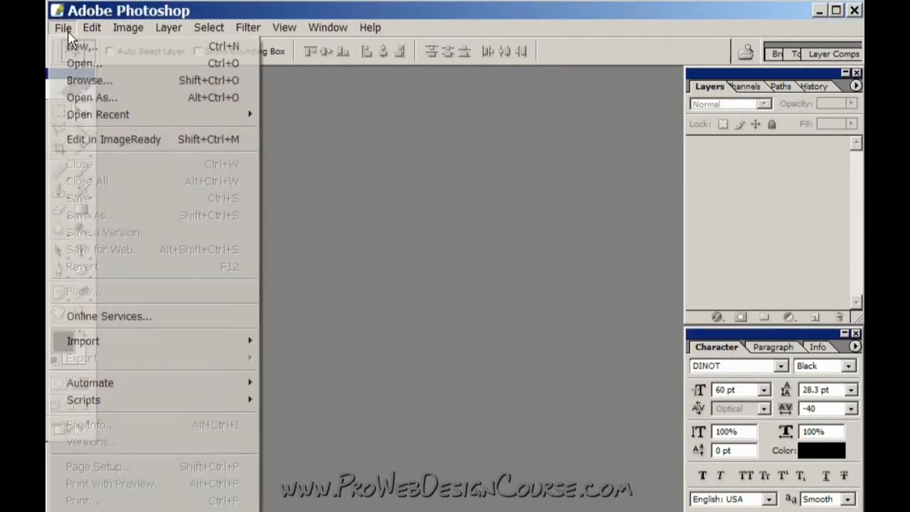
left_click(78, 46)
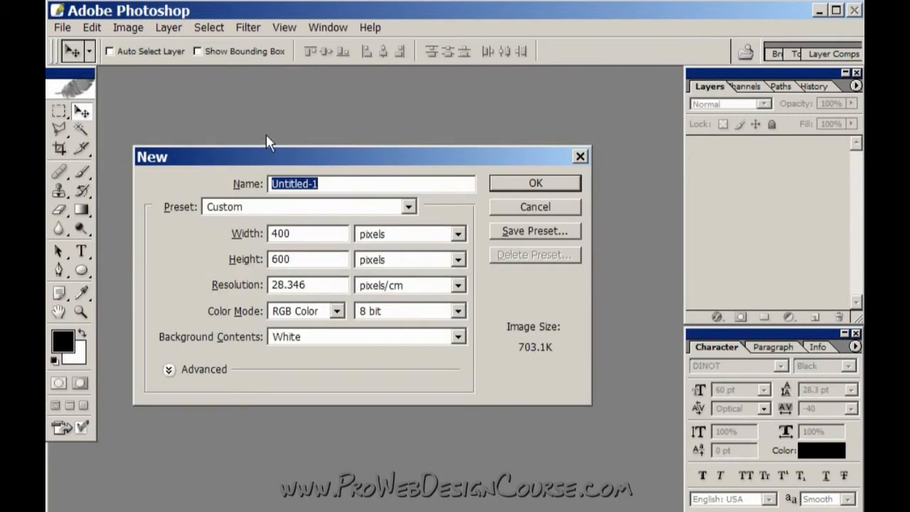
left_click(307, 259)
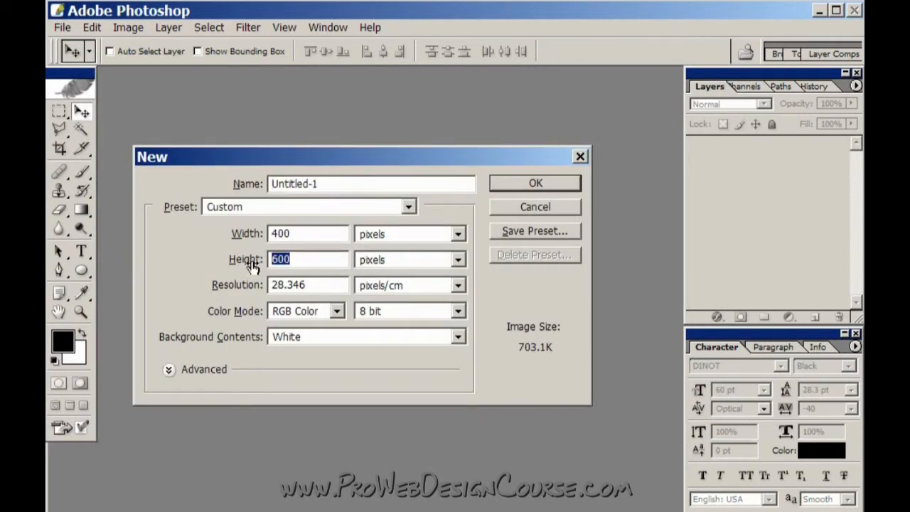
type("300")
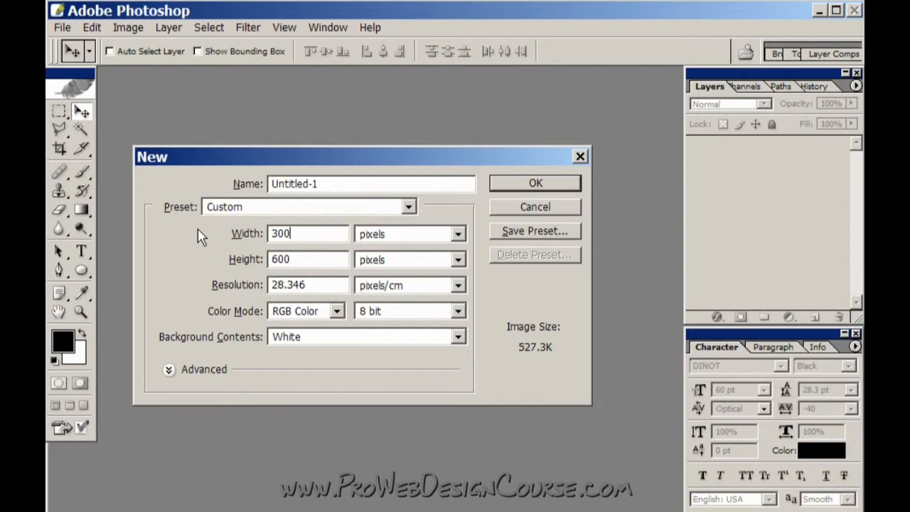
type("450")
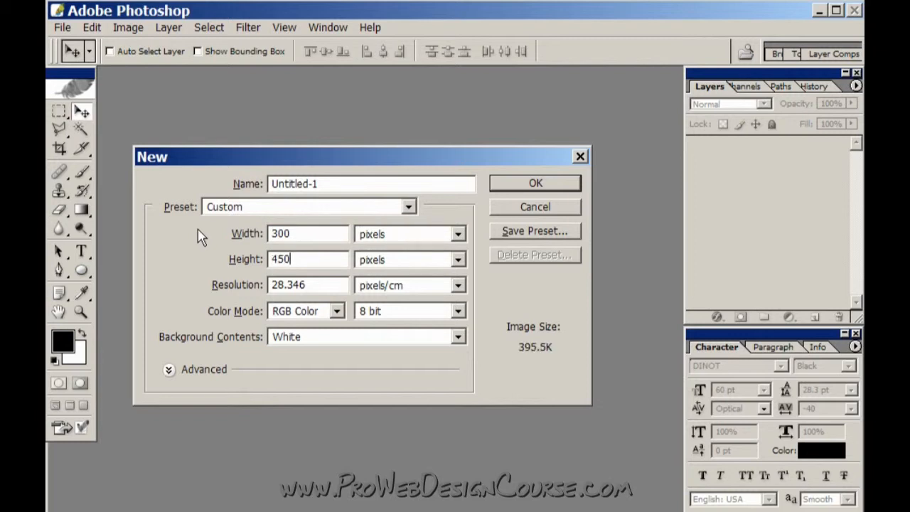
left_click(535, 182)
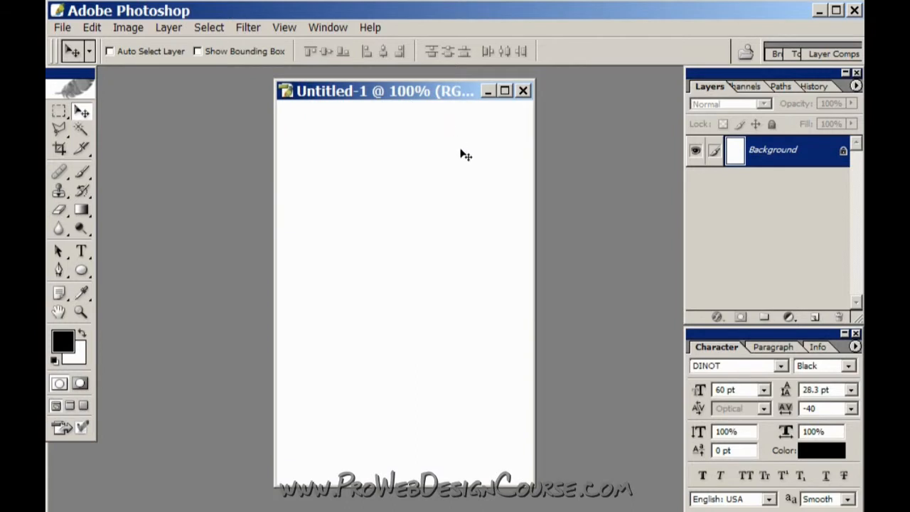
- Maximize the document window so the blank page fills the workspace
left_click(505, 91)
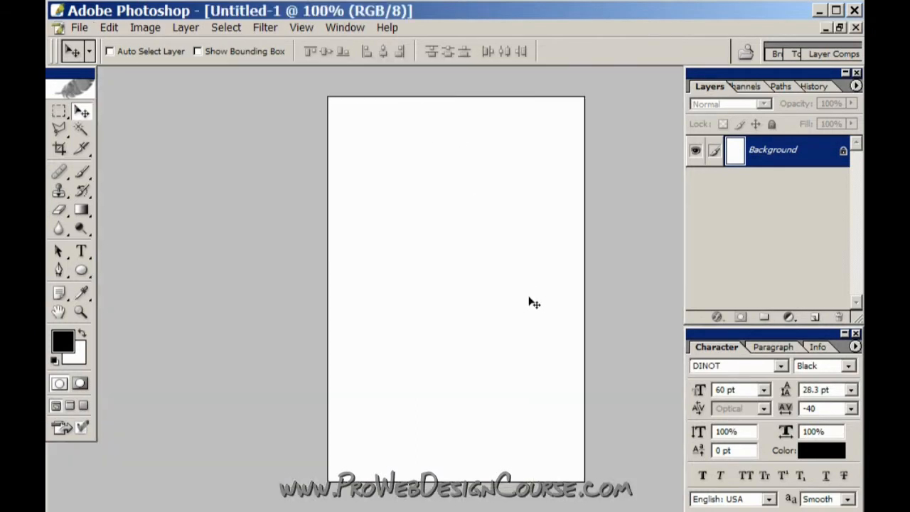
mouse_move(489, 273)
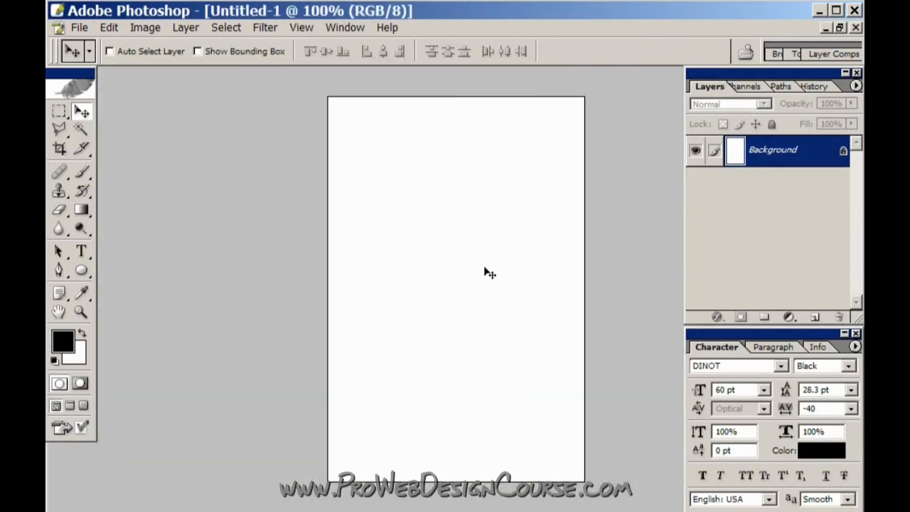
mouse_move(629, 293)
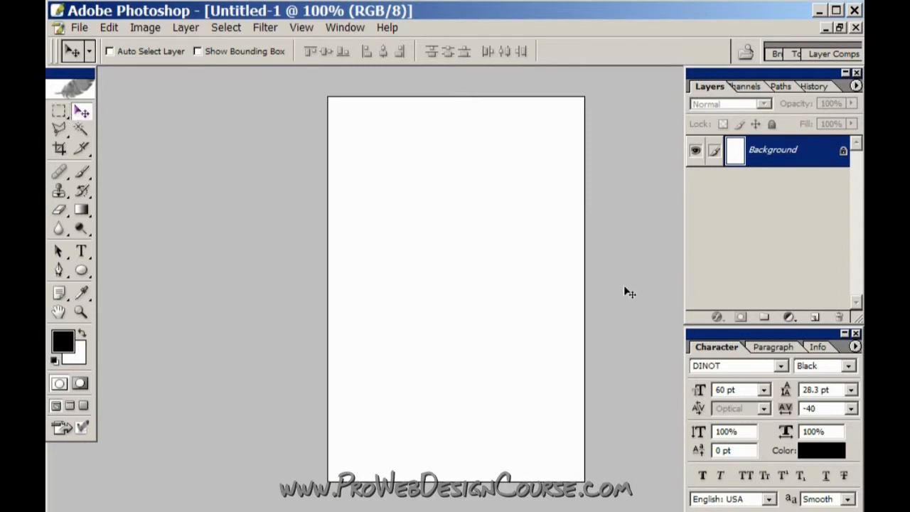
mouse_move(409, 415)
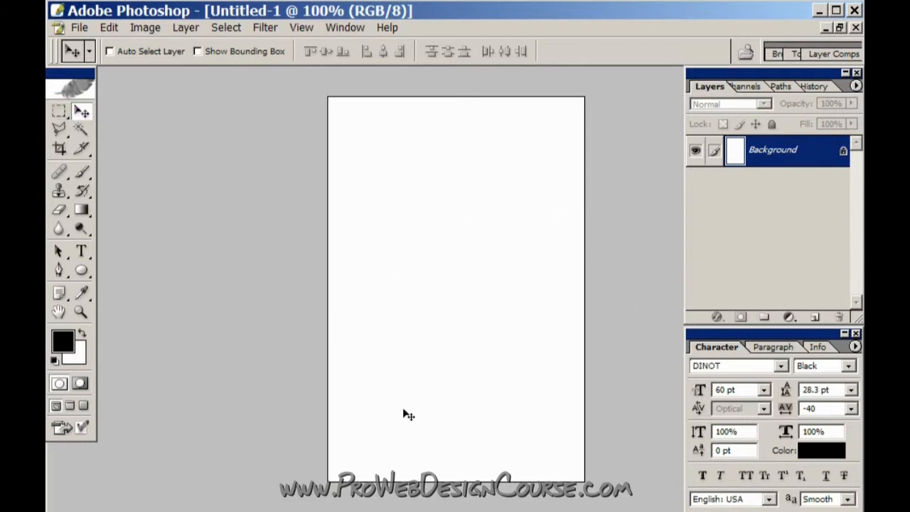
mouse_move(487, 236)
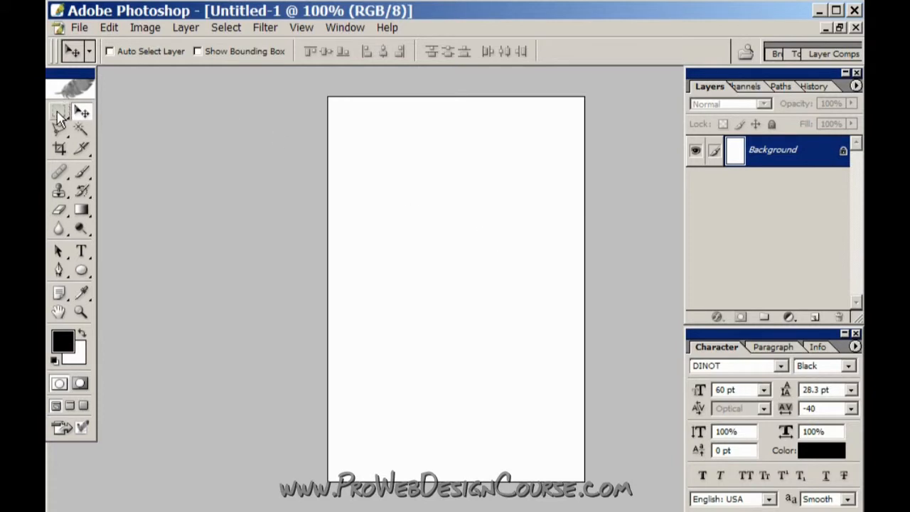
- Rename the new layer 'content', mark out its white rectangular panel, and select Background
left_click(60, 111)
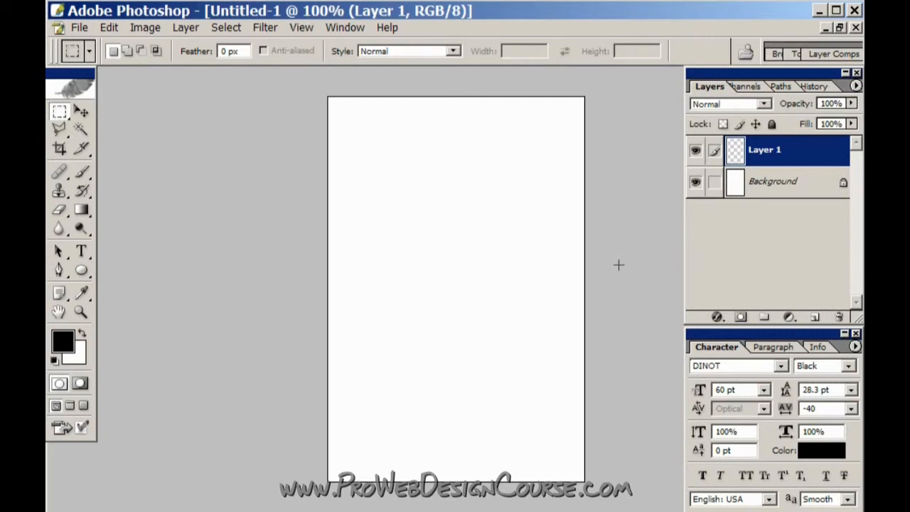
double_click(765, 149)
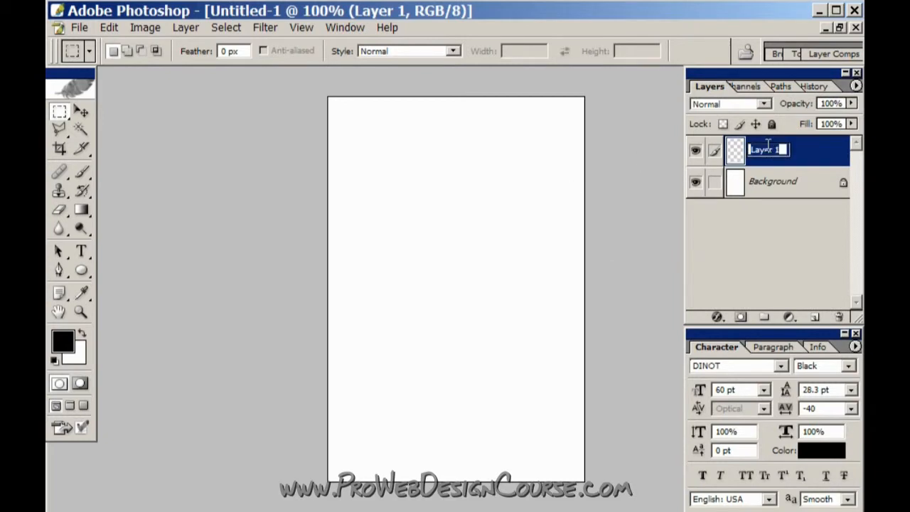
type("content")
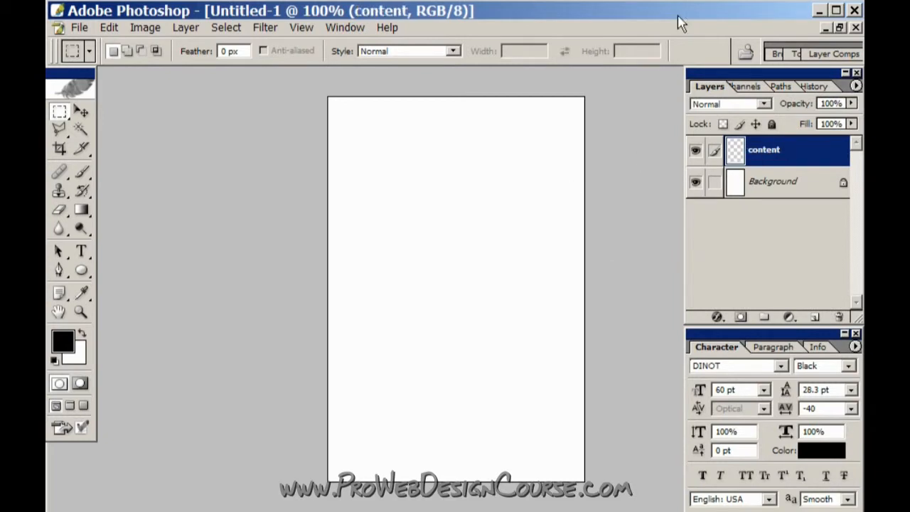
mouse_move(352, 162)
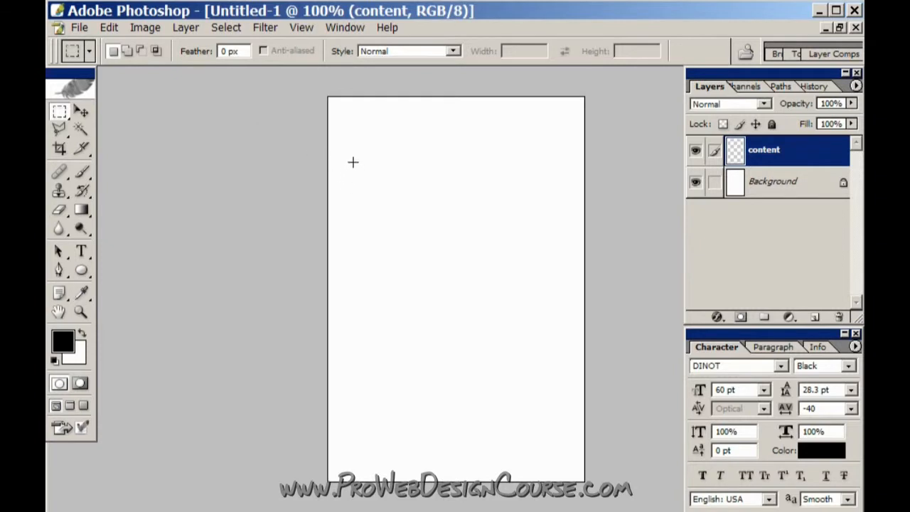
left_click_drag(352, 162, 565, 455)
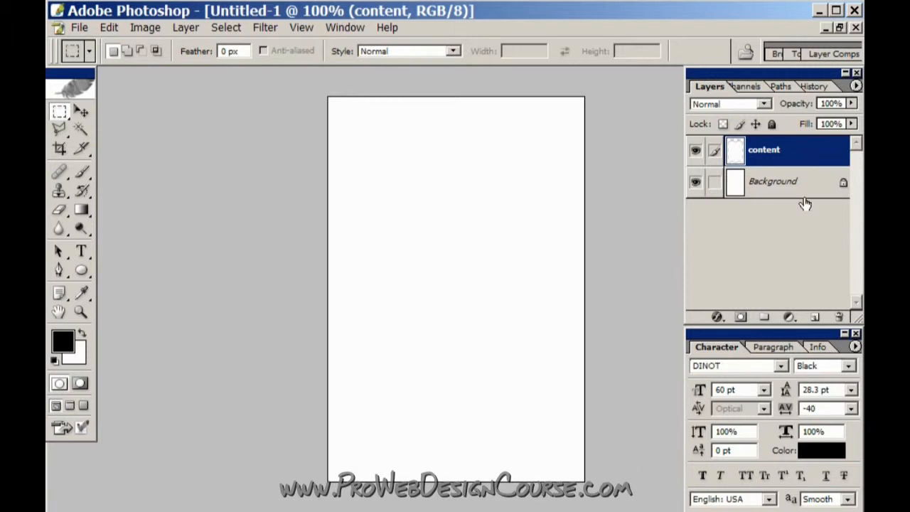
left_click(773, 181)
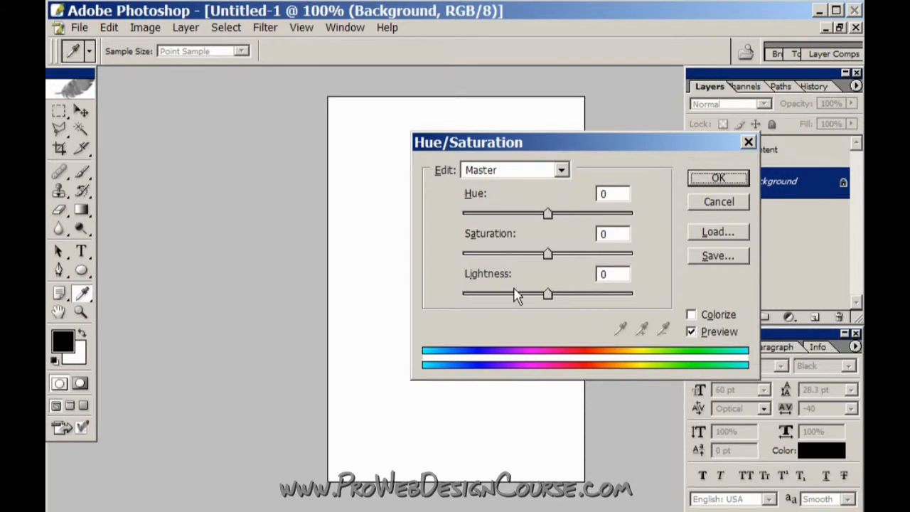
- Drag the Hue/Saturation Lightness slider left to turn the background dark grey
left_click_drag(547, 293, 486, 293)
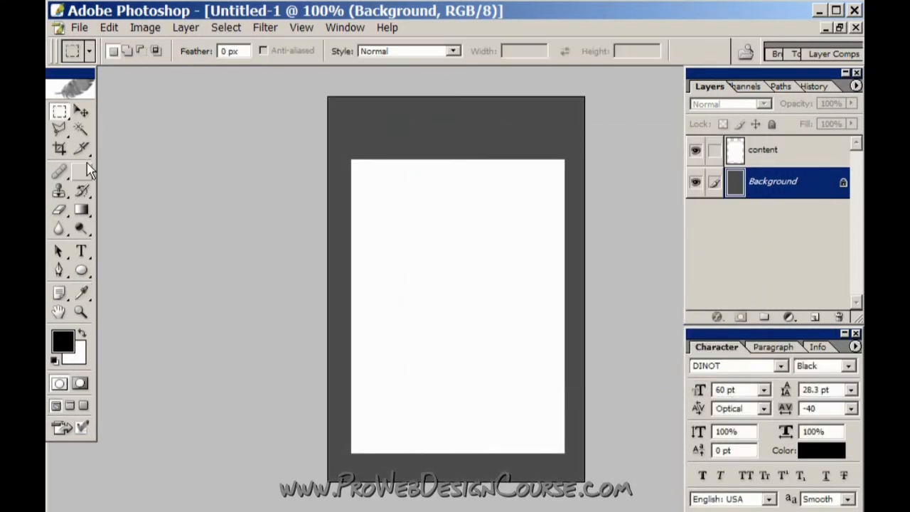
mouse_move(508, 398)
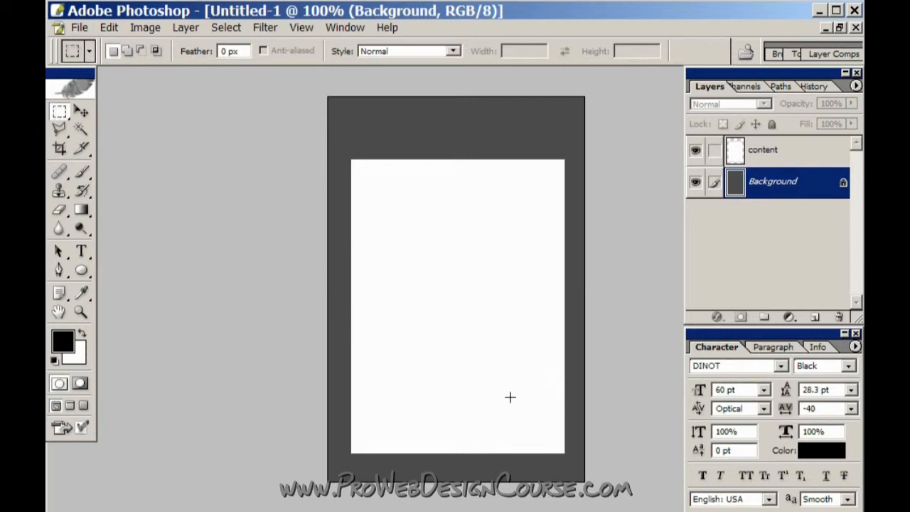
mouse_move(336, 327)
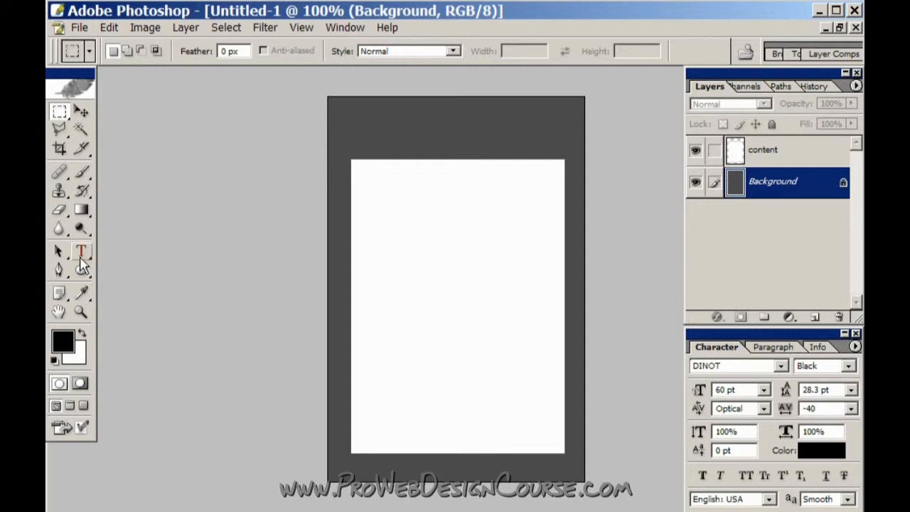
- Add centred 'Logo' text at the top of the page with the Type tool
left_click(82, 250)
type("Logo")
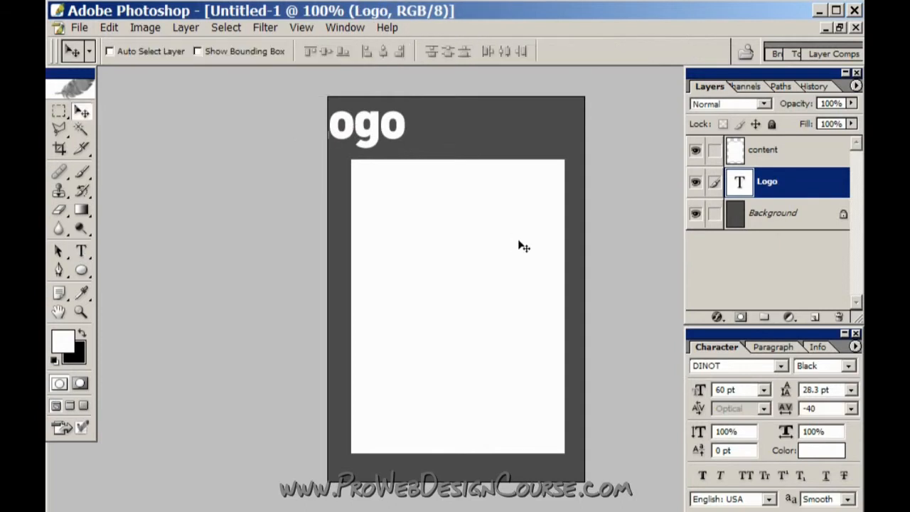
left_click(81, 250)
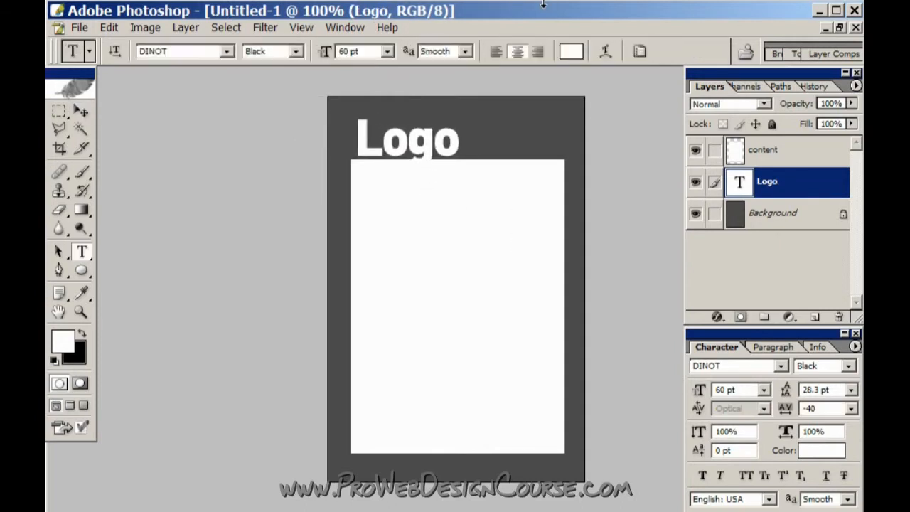
left_click(518, 51)
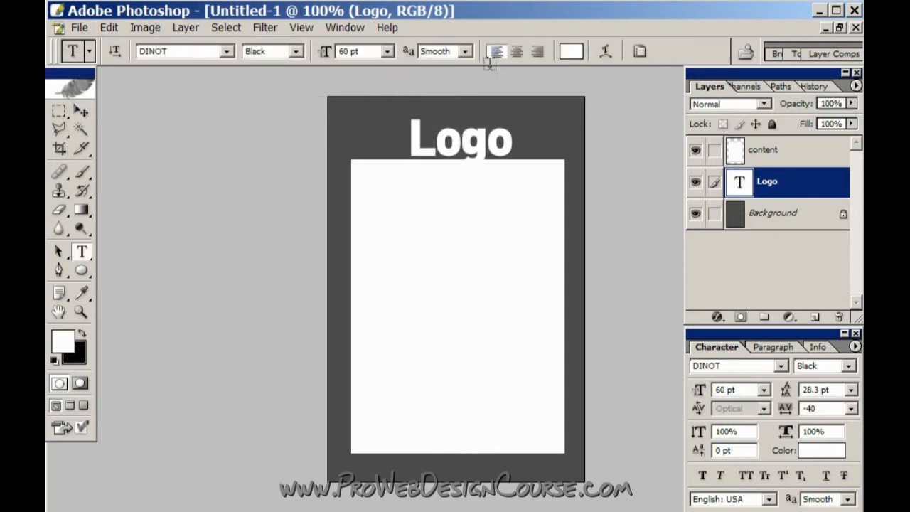
left_click(60, 111)
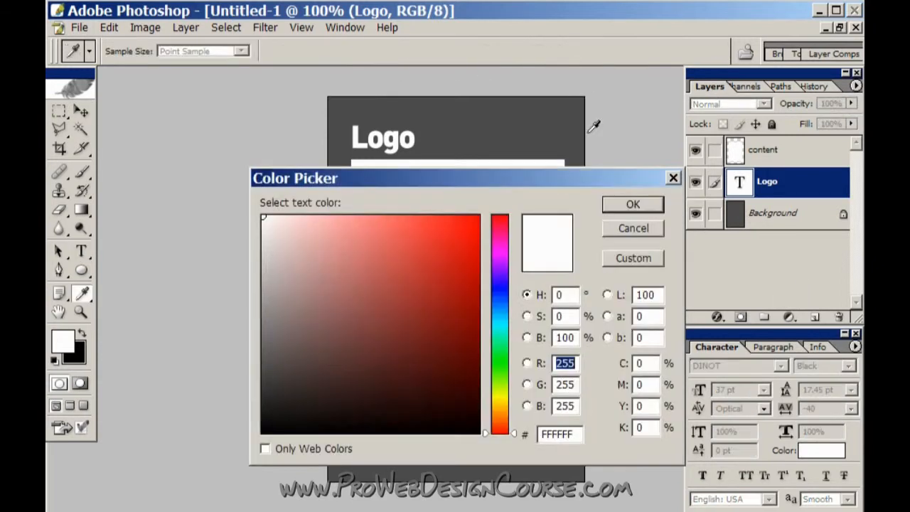
- Set the Logo text colour to pink in the Color Picker
left_click(465, 241)
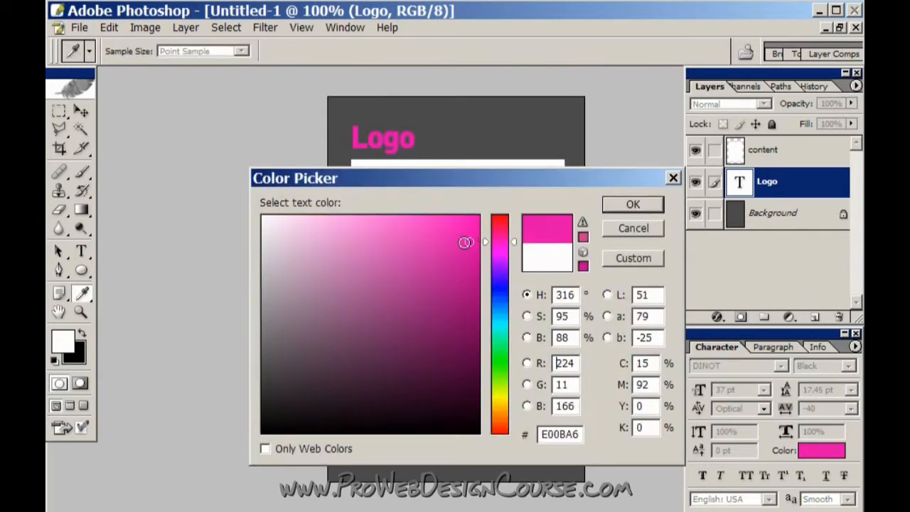
left_click(631, 205)
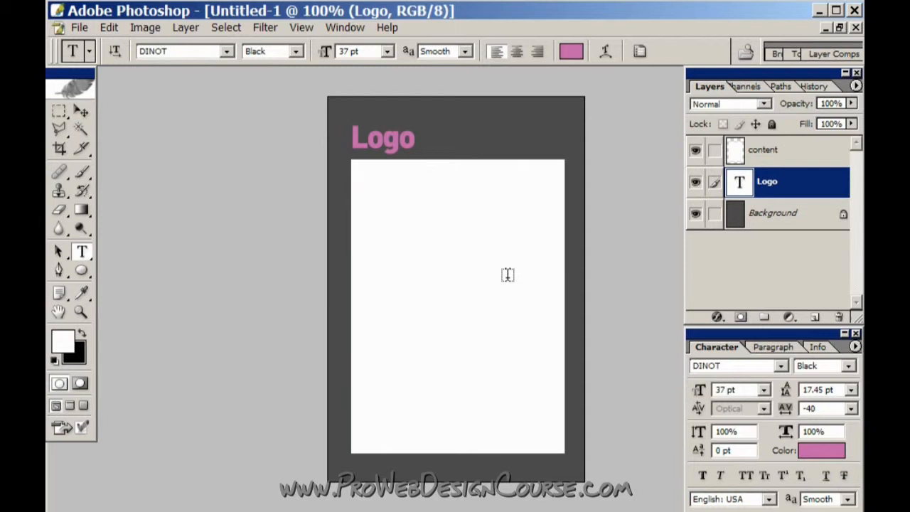
mouse_move(412, 252)
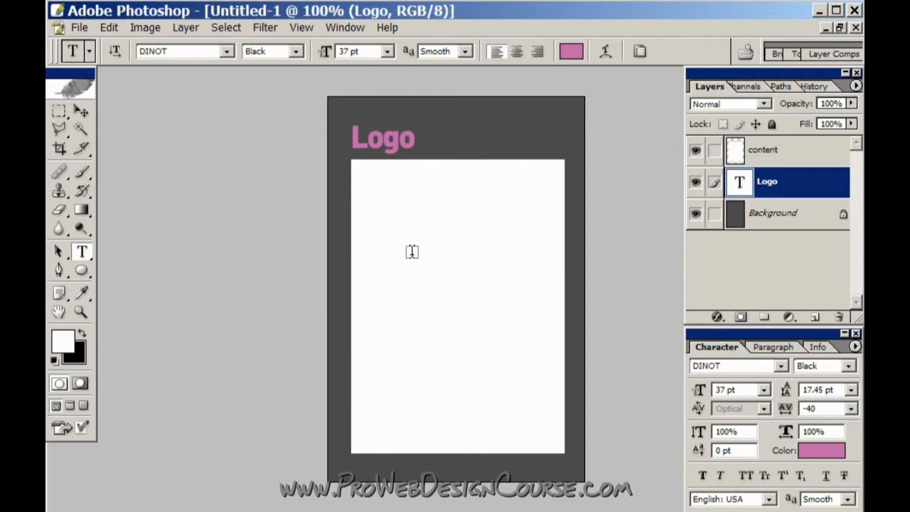
mouse_move(574, 187)
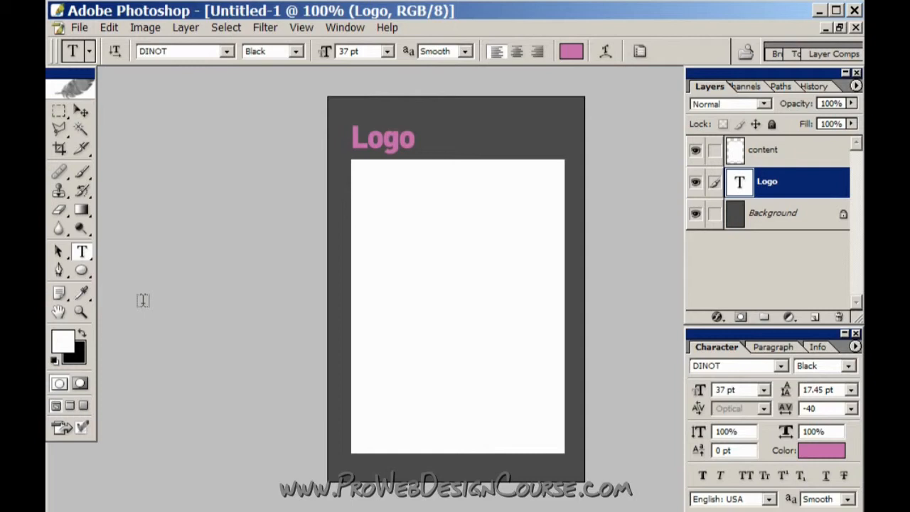
- Add a paragraph 'Here is come page content. How...' in the panel in small Verdana, then select Background
left_click(365, 277)
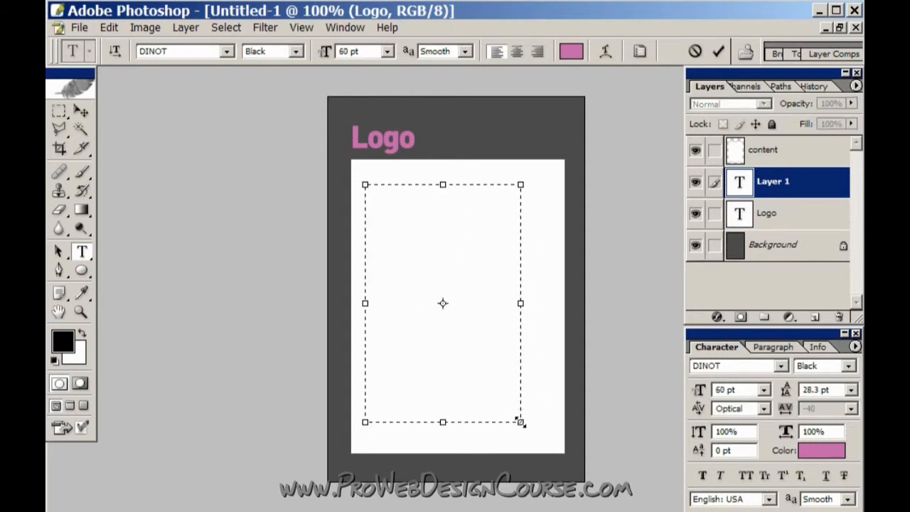
left_click(455, 278)
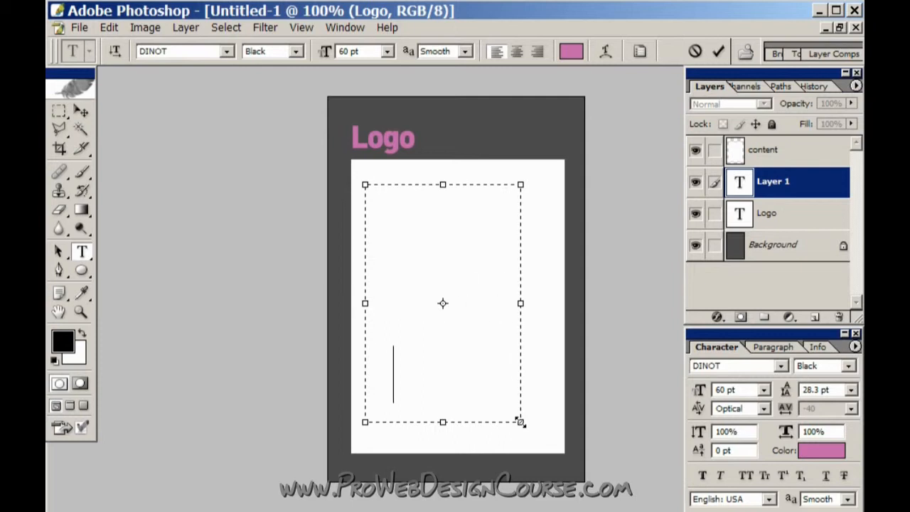
type("Hereis come page content. How easy is it to read?")
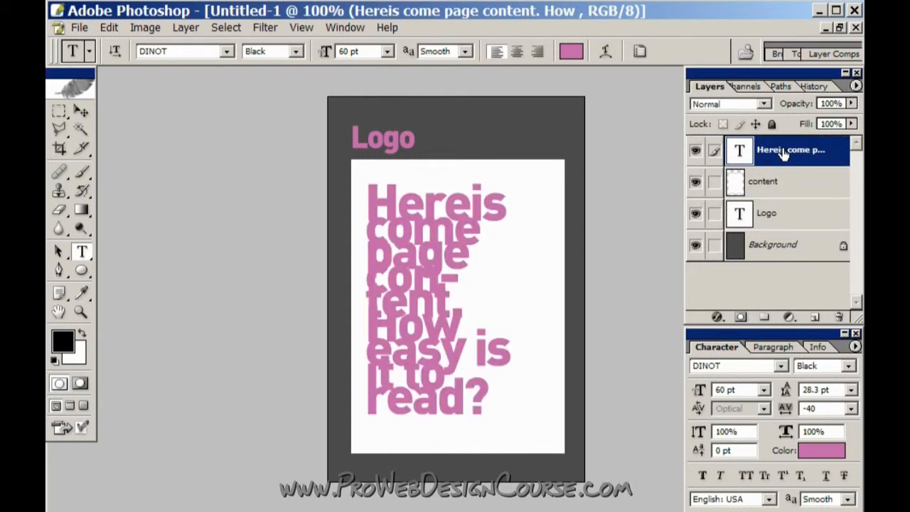
left_click(174, 51)
type("Verdana")
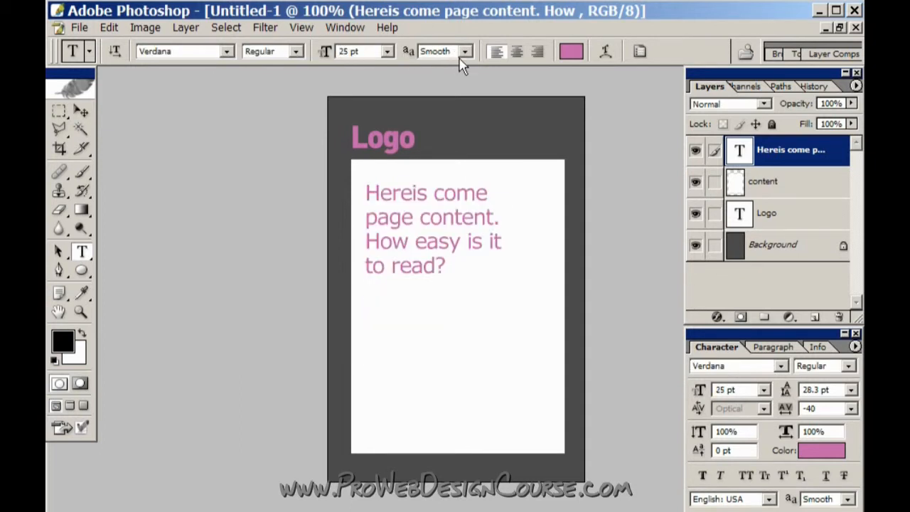
left_click(426, 194)
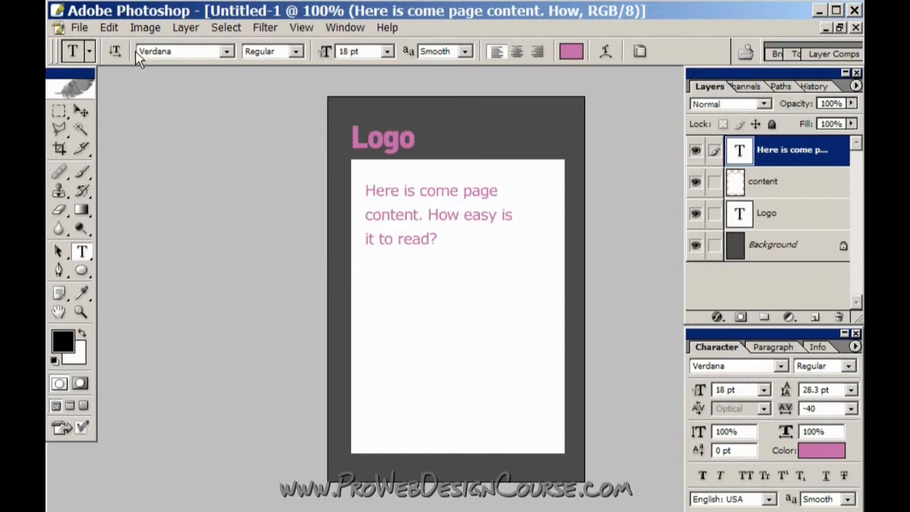
mouse_move(469, 196)
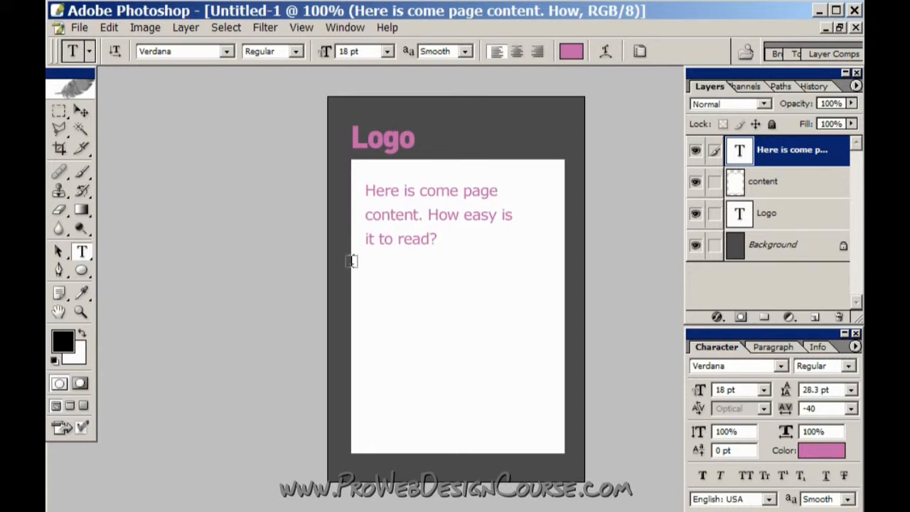
mouse_move(434, 364)
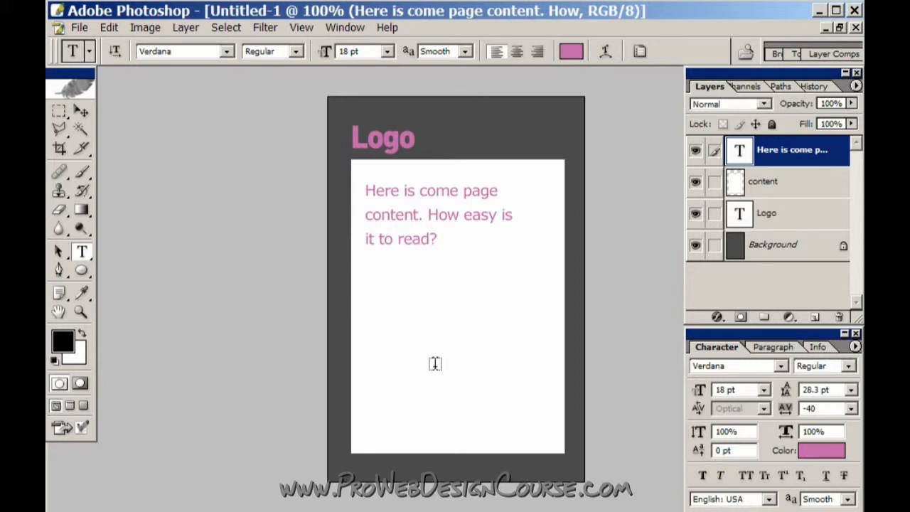
mouse_move(438, 292)
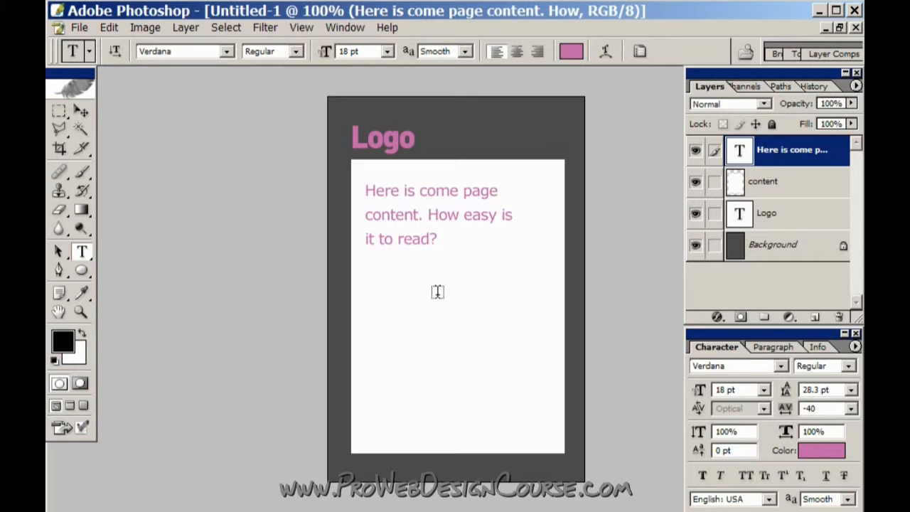
left_click(773, 245)
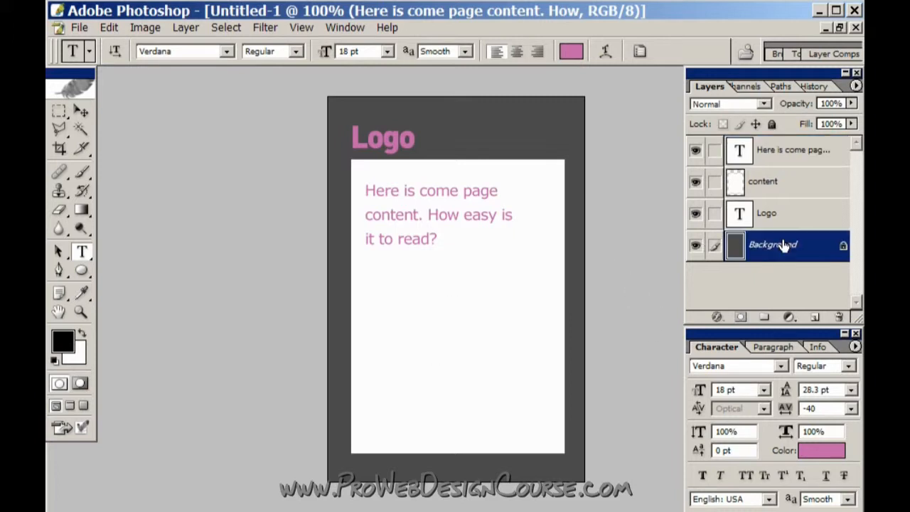
- Raise the background's Hue/Saturation Lightness to about +55 for a pale grey page
left_click(773, 244)
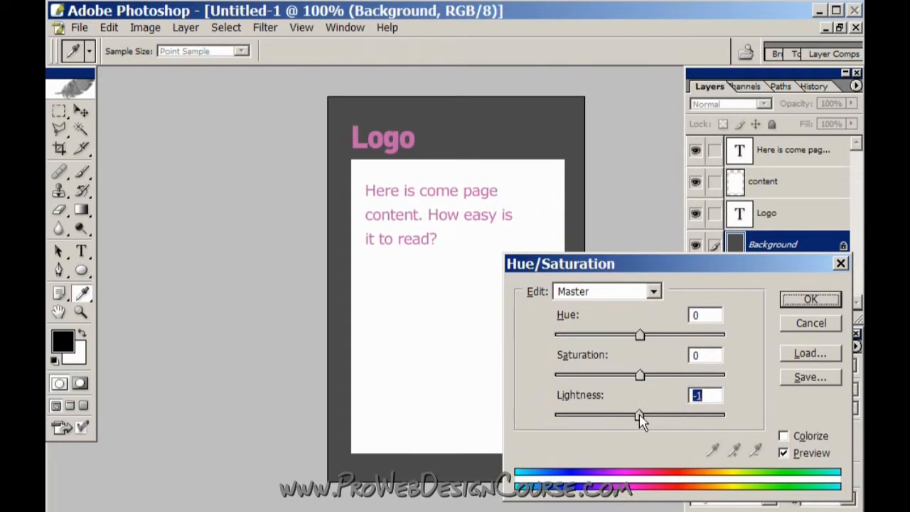
left_click_drag(640, 415, 688, 415)
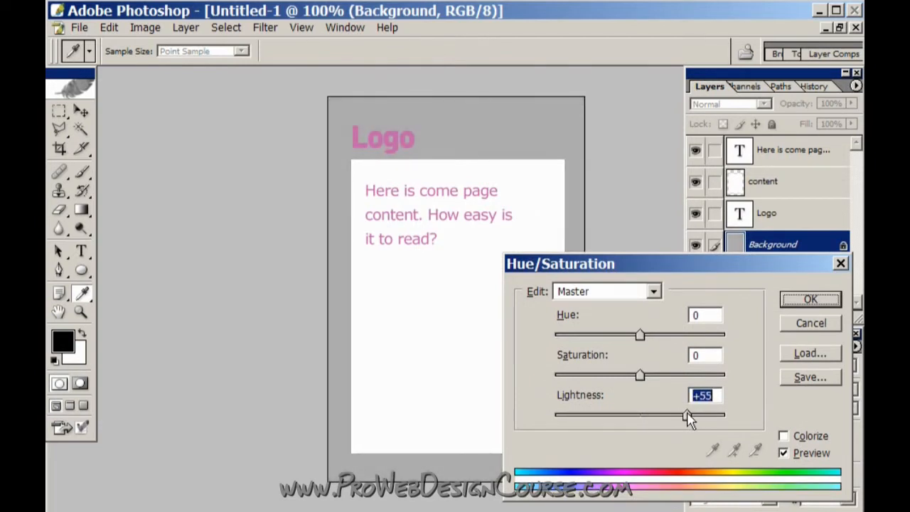
left_click_drag(689, 415, 671, 415)
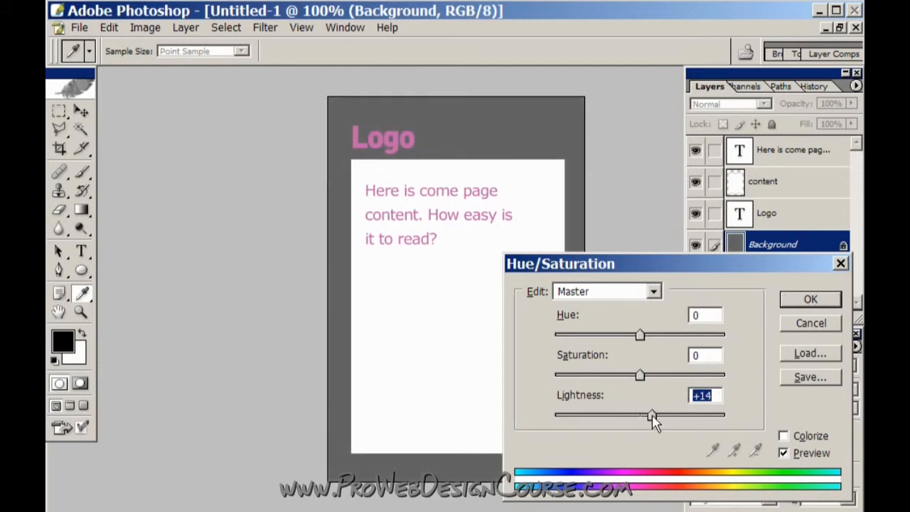
left_click_drag(651, 415, 619, 415)
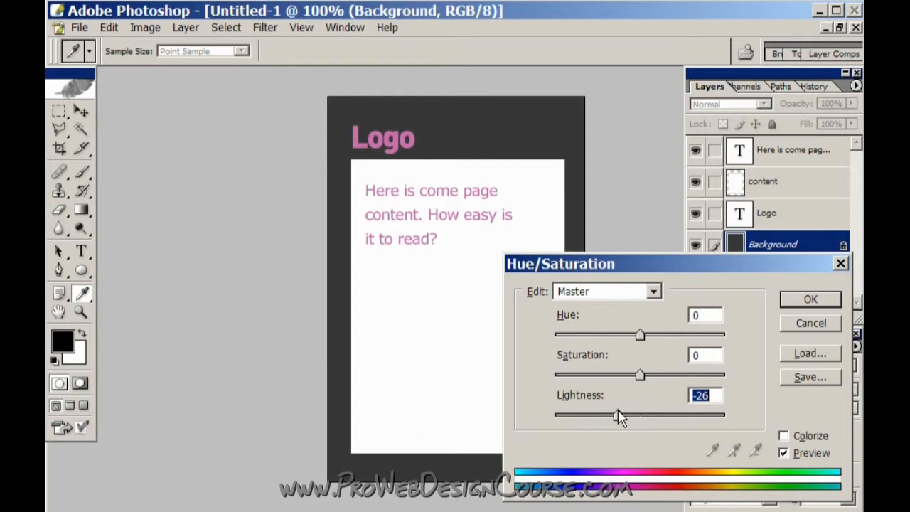
left_click_drag(616, 415, 699, 415)
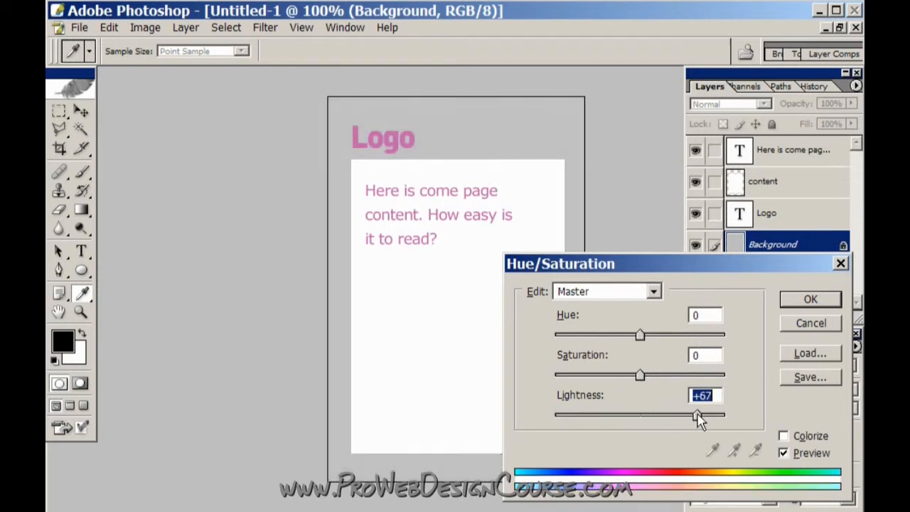
left_click_drag(697, 415, 660, 415)
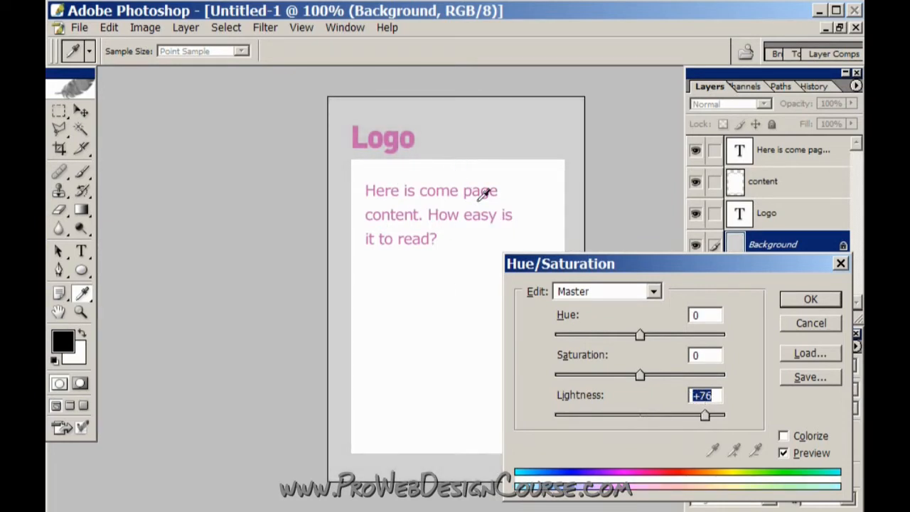
left_click_drag(704, 415, 687, 415)
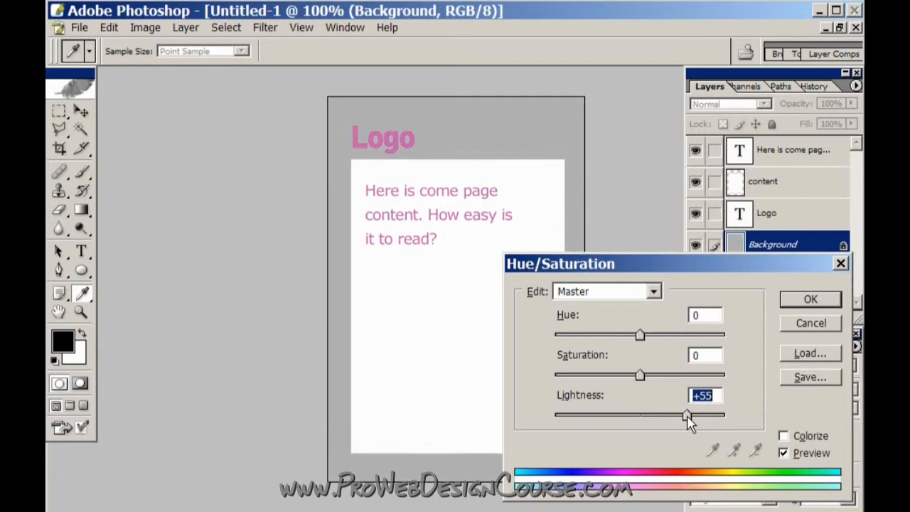
left_click_drag(685, 415, 623, 415)
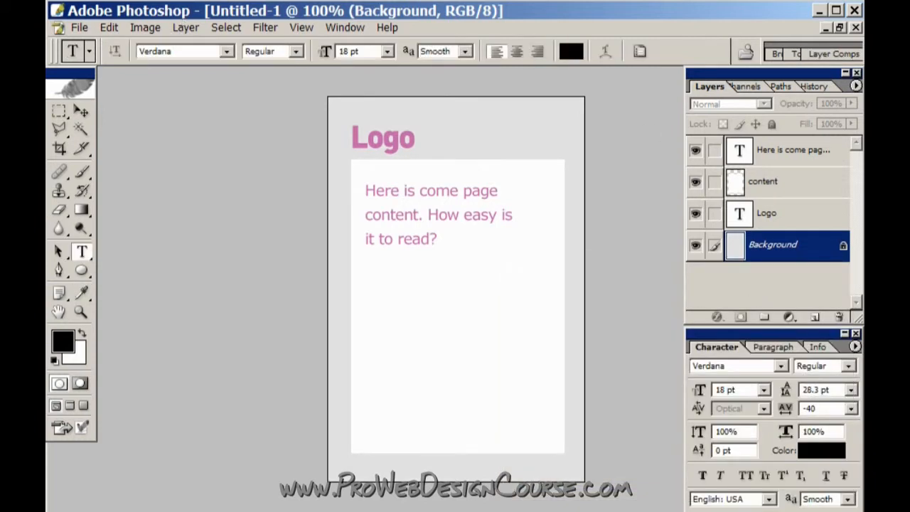
left_click(60, 111)
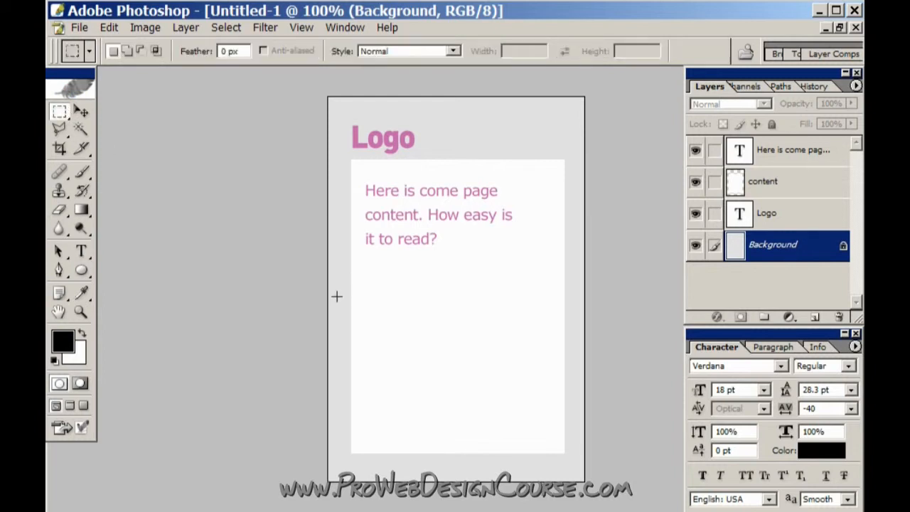
left_click_drag(335, 297, 372, 334)
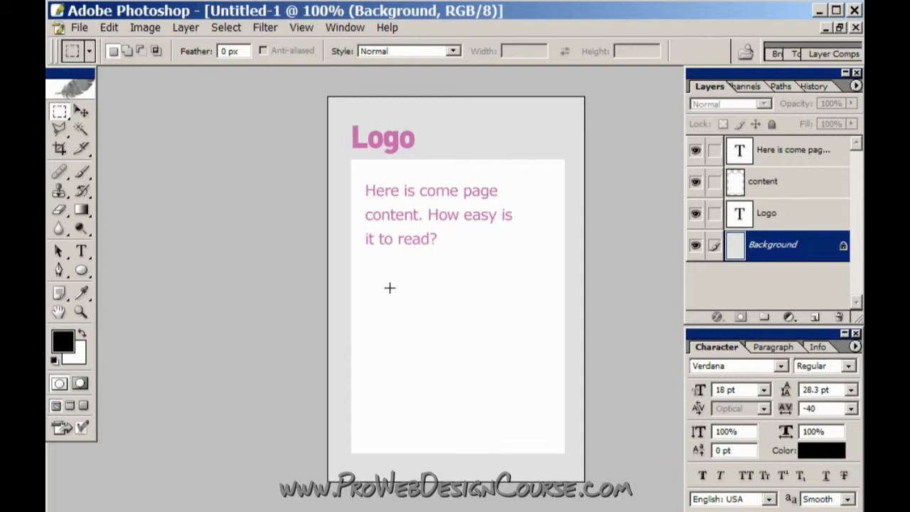
mouse_move(393, 293)
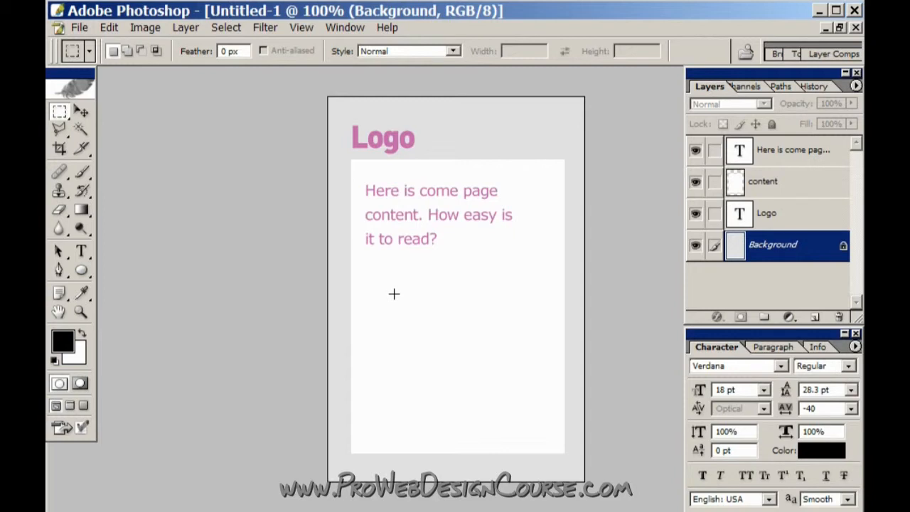
mouse_move(469, 277)
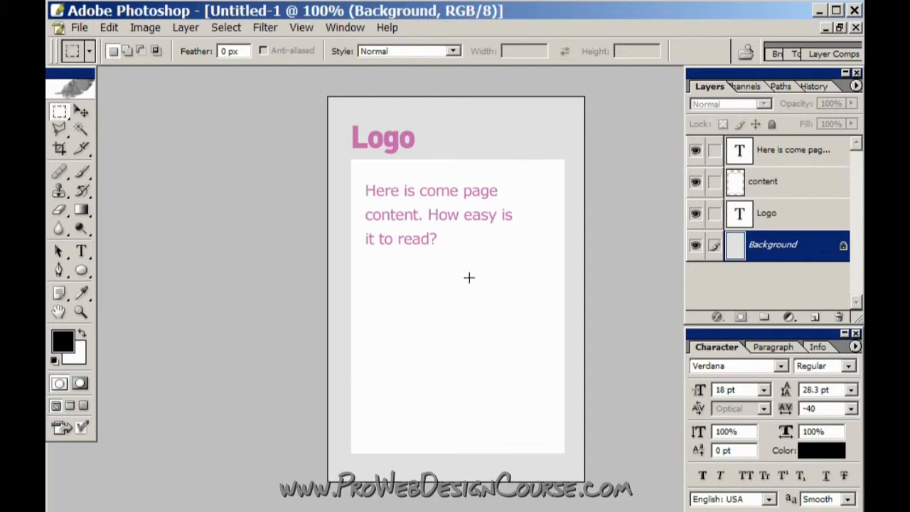
mouse_move(409, 284)
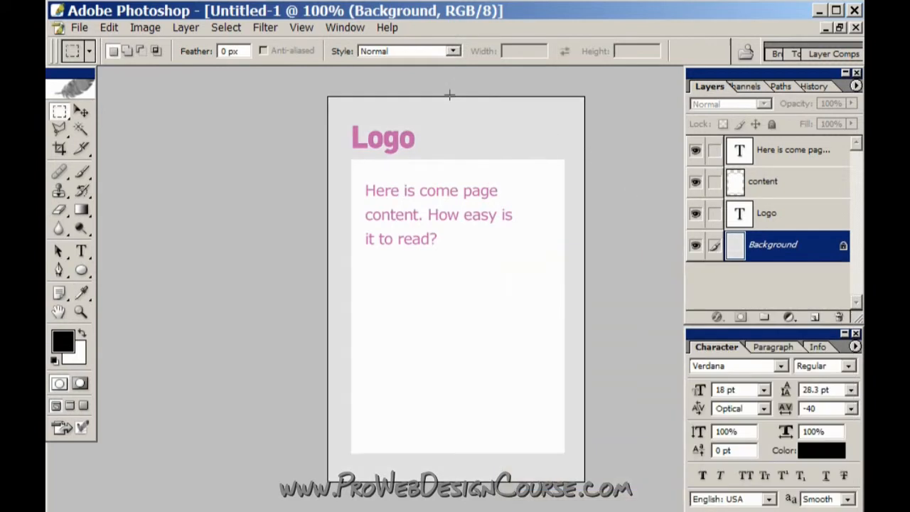
left_click(60, 111)
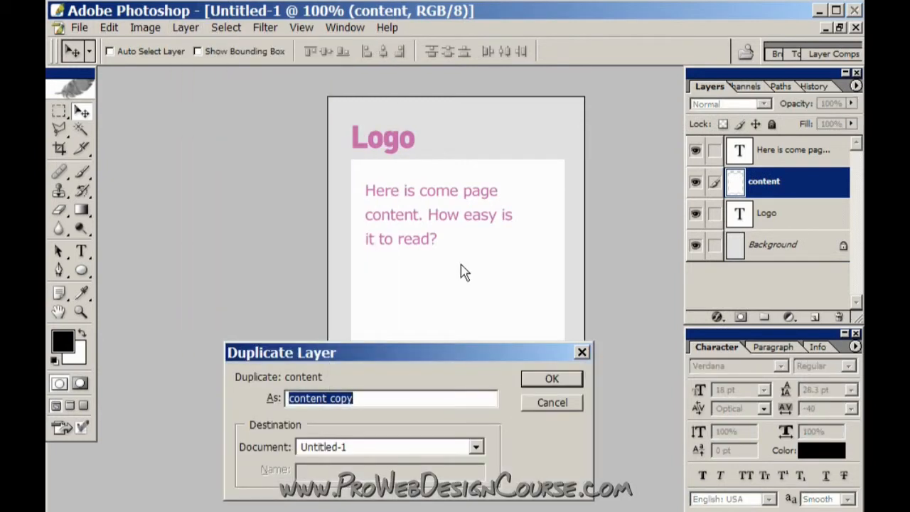
- Duplicate the content layer as 'header' and reshape it into a top band
type("header")
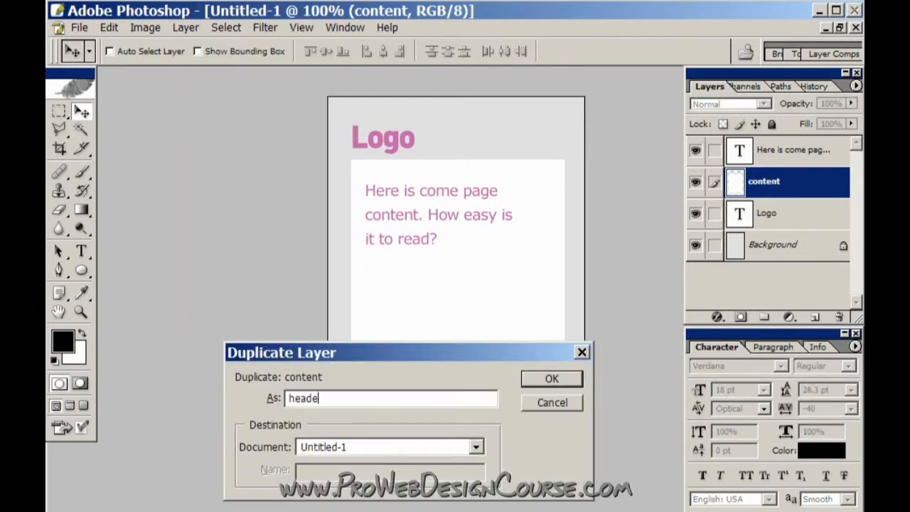
left_click(552, 378)
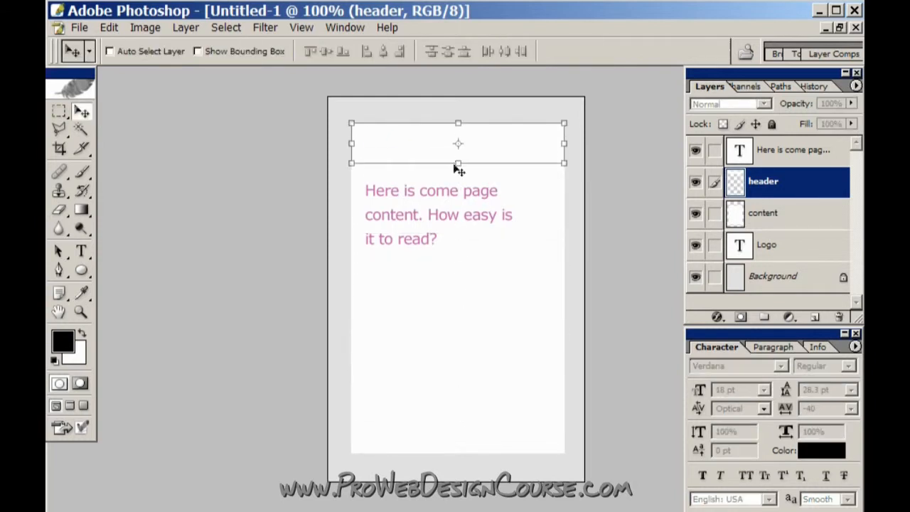
left_click(766, 244)
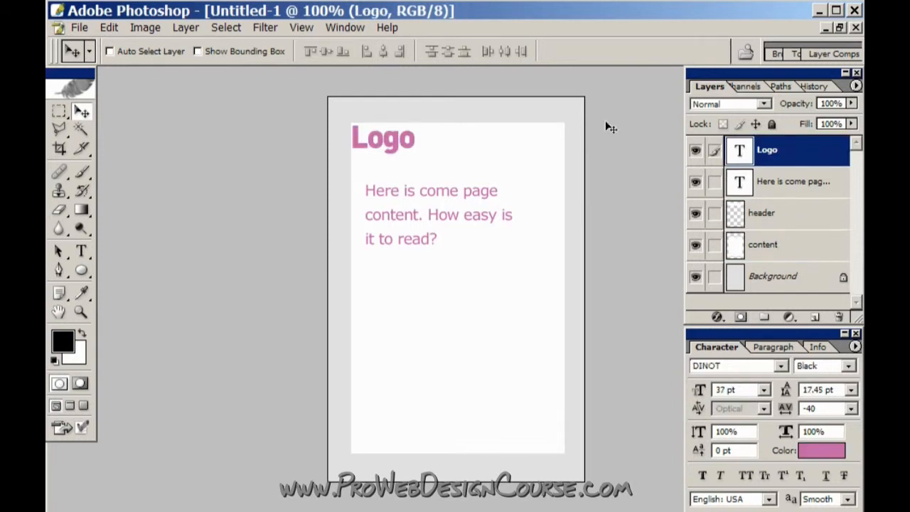
- Fill the header band pink (#C366AA) and set the Logo text colour to white #FFFFFF
left_click(81, 250)
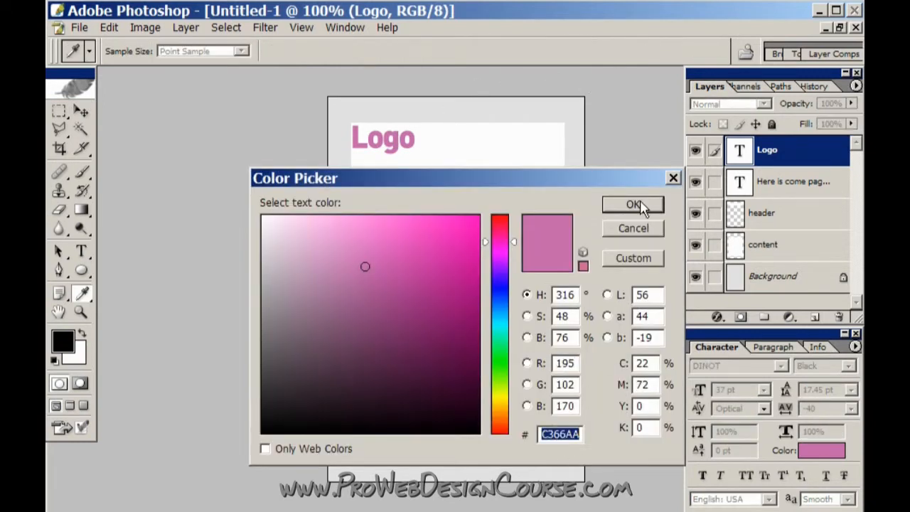
left_click(631, 205)
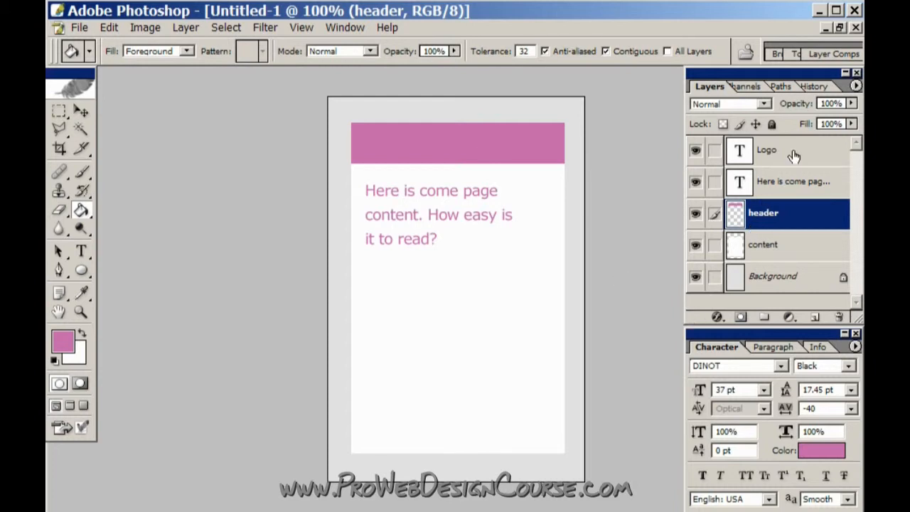
left_click(766, 149)
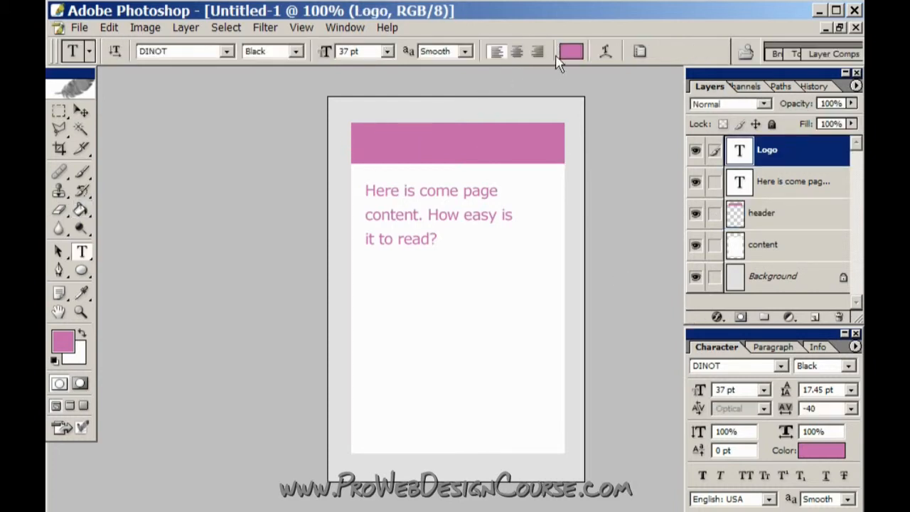
left_click(571, 51)
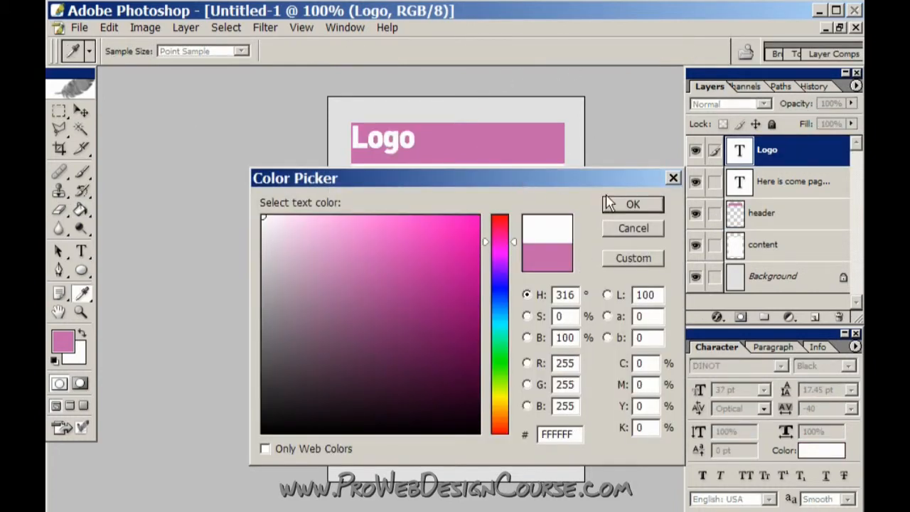
left_click(631, 205)
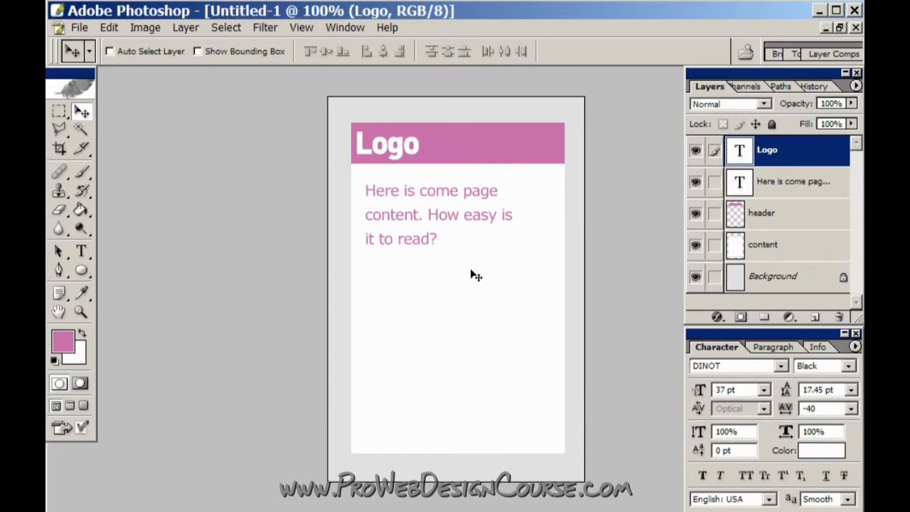
mouse_move(504, 258)
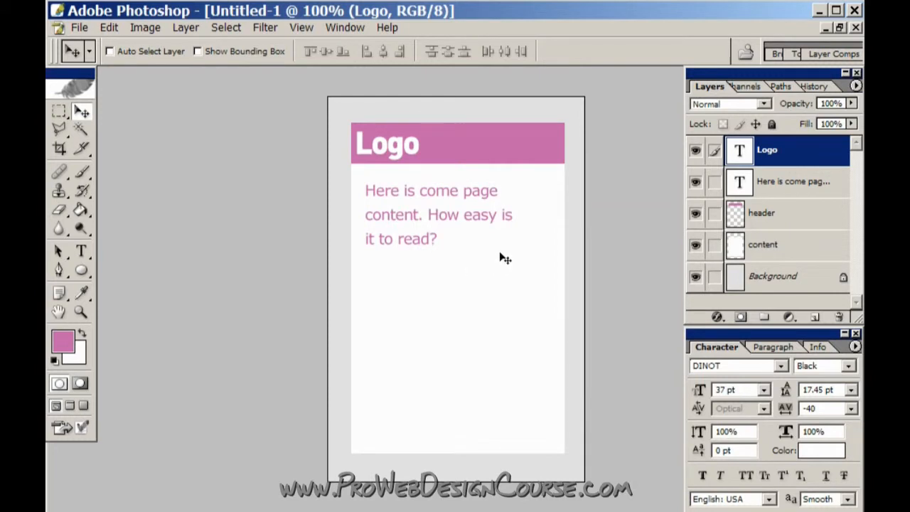
mouse_move(461, 134)
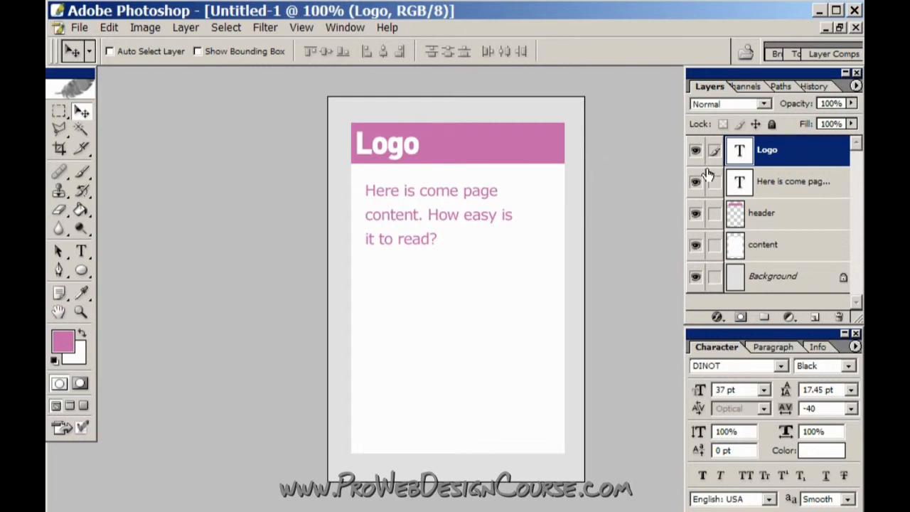
- Select the header, content and Logo layers and shift the header and logo slightly higher
left_click(762, 213)
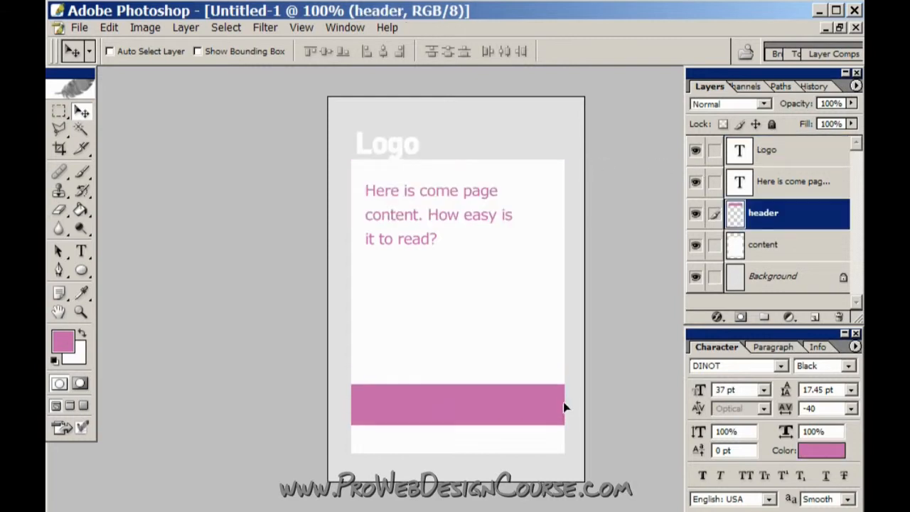
left_click(765, 245)
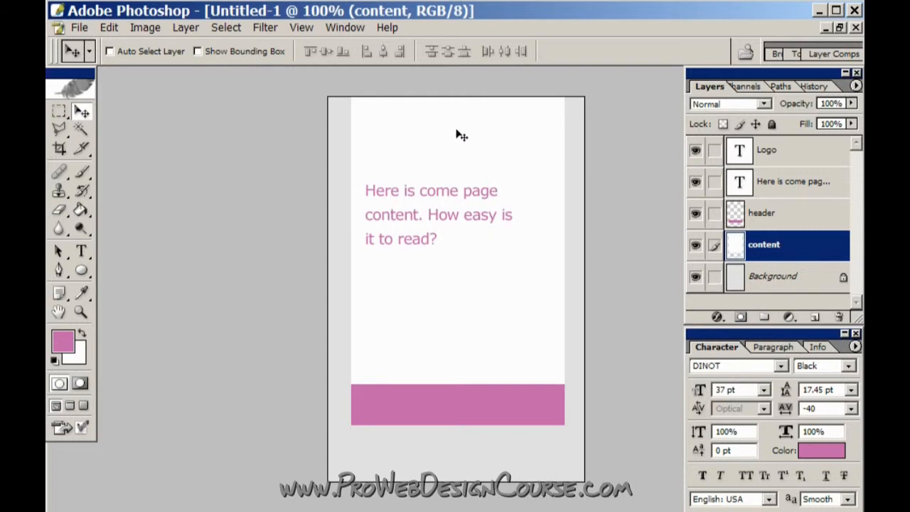
mouse_move(437, 125)
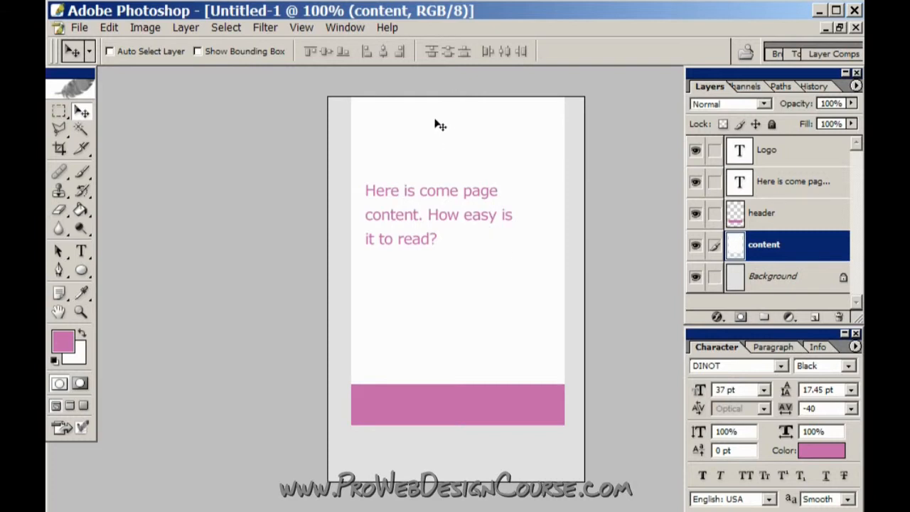
mouse_move(548, 144)
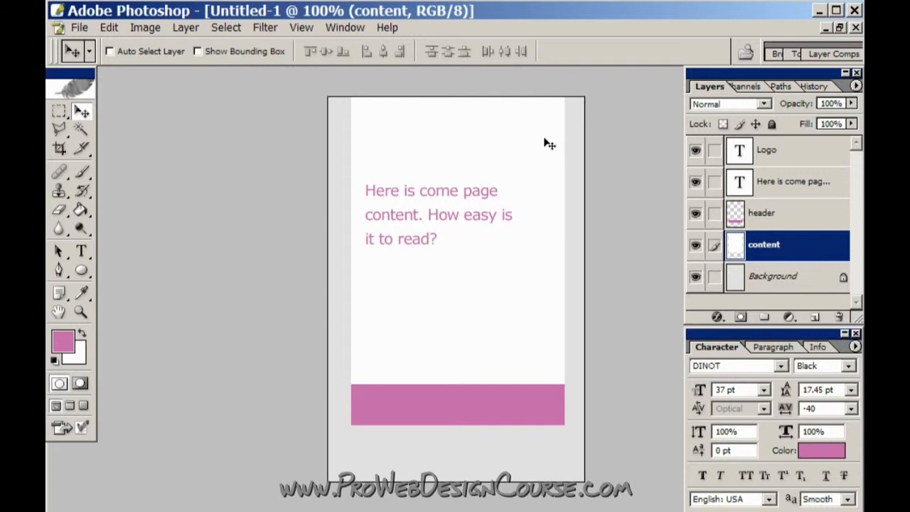
mouse_move(512, 153)
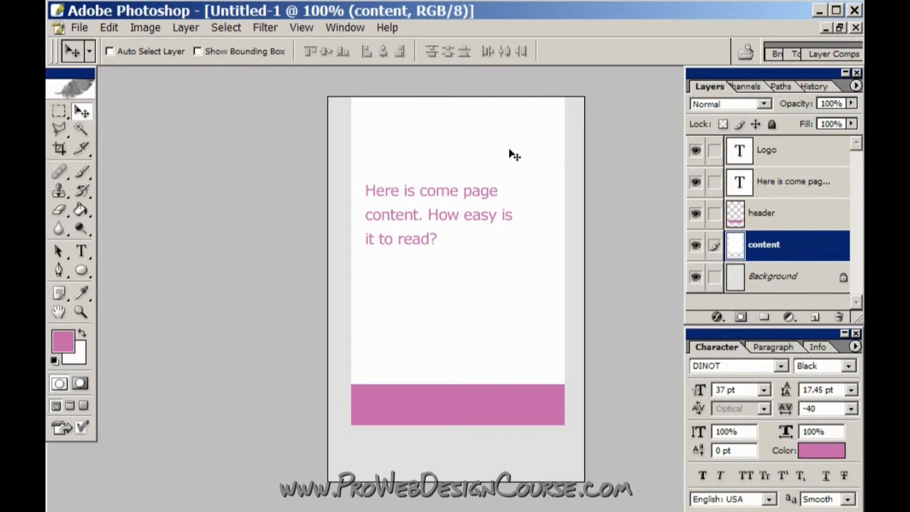
left_click(782, 213)
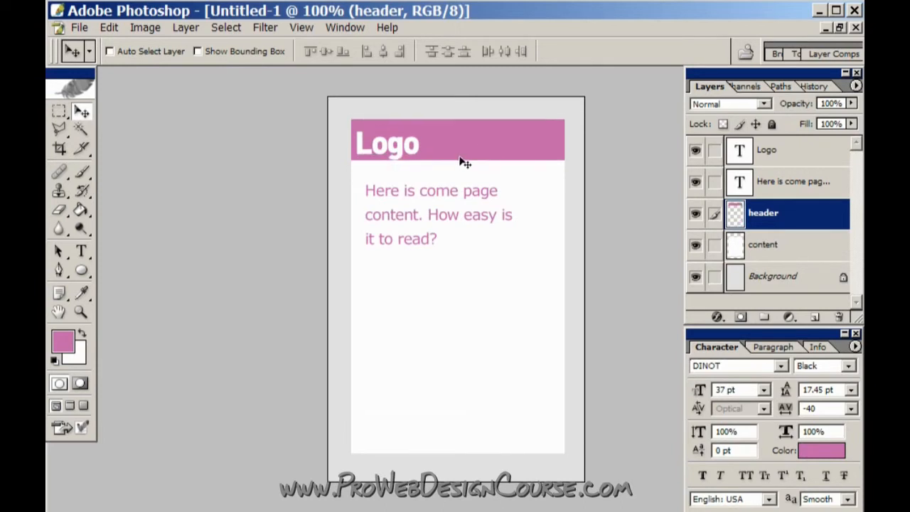
left_click(766, 149)
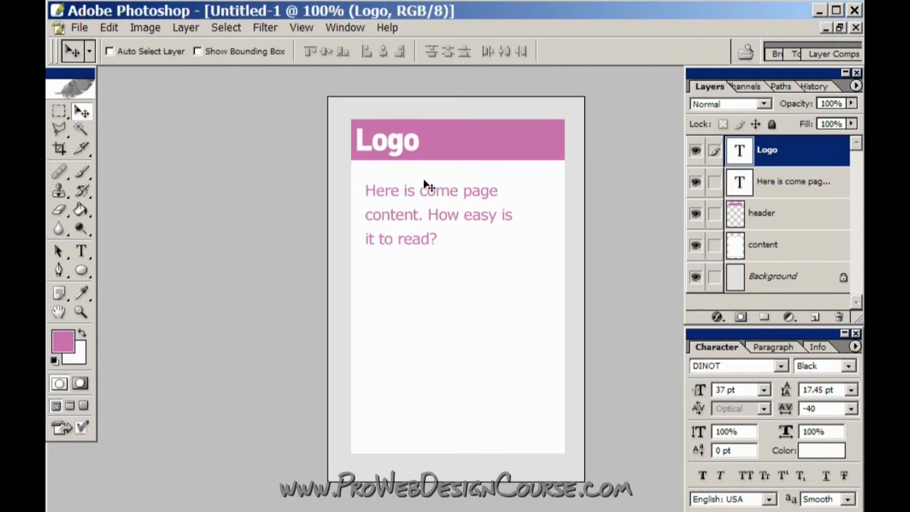
mouse_move(496, 318)
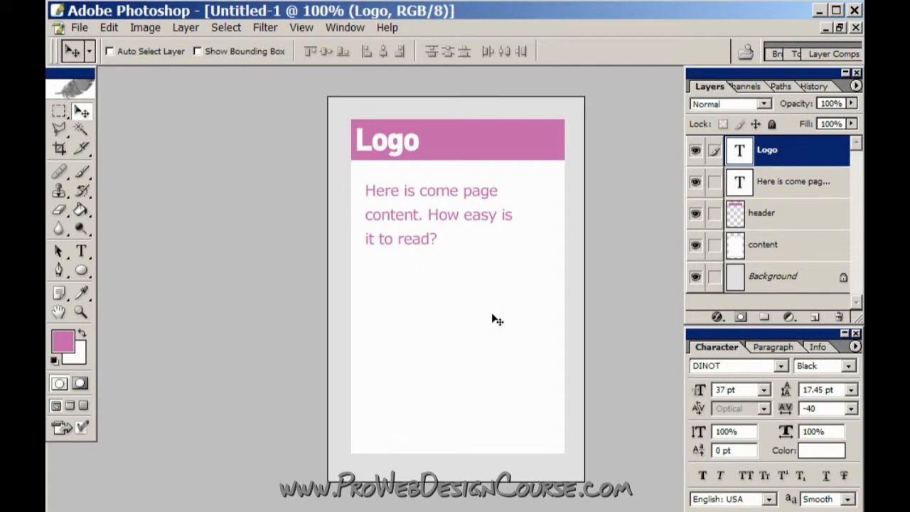
left_click(762, 213)
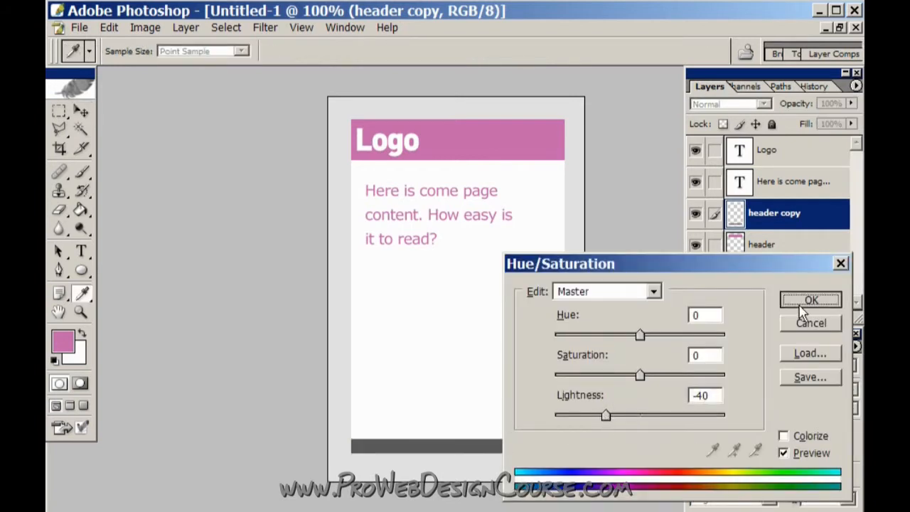
- Confirm the Lightness -40 adjustment on the duplicated header, making it a dark grey footer bar
left_click(810, 300)
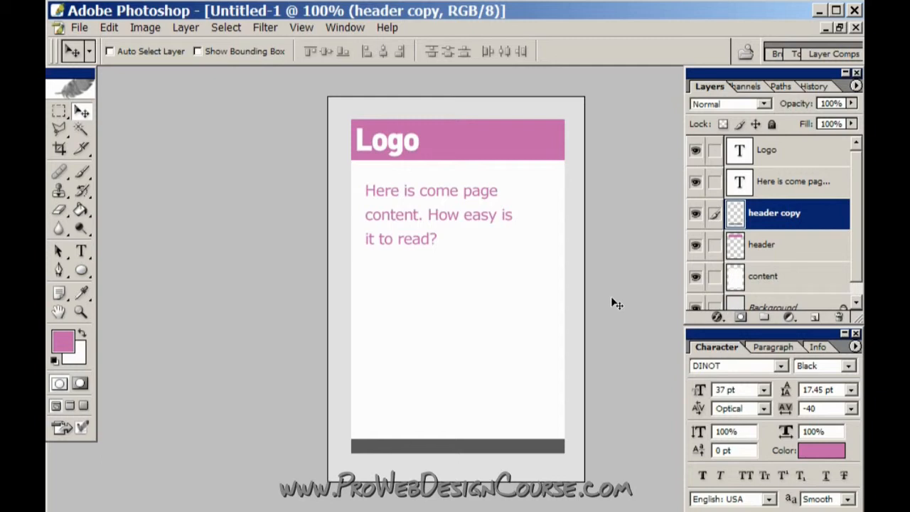
left_click(762, 276)
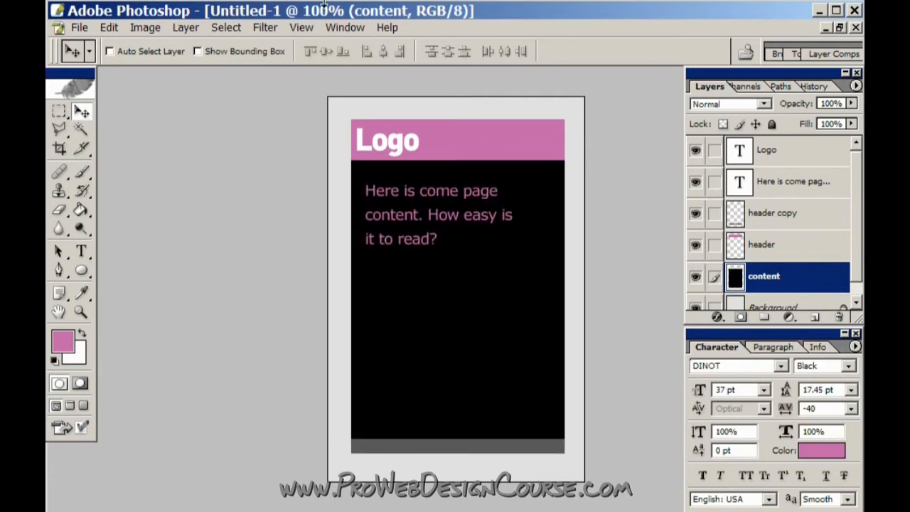
- Adjust the content panel to black and set the body text to white Verdana 18 pt
left_click(145, 27)
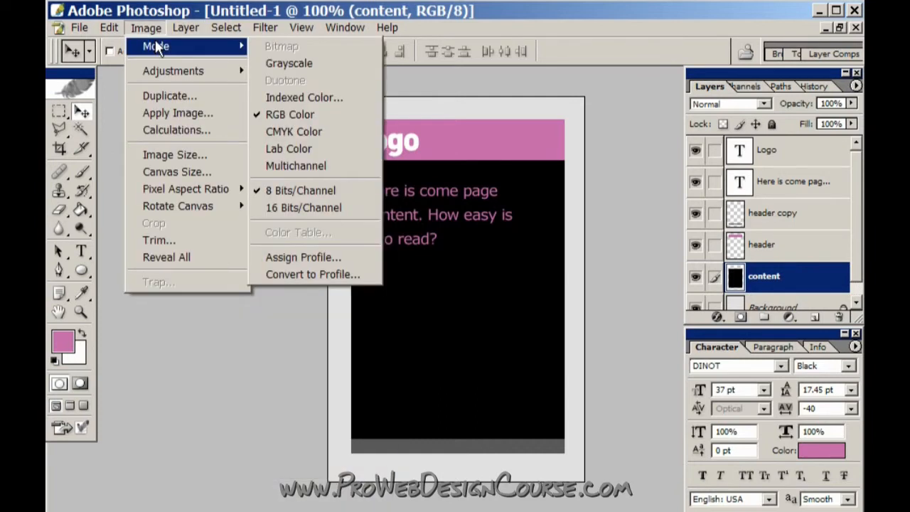
mouse_move(145, 35)
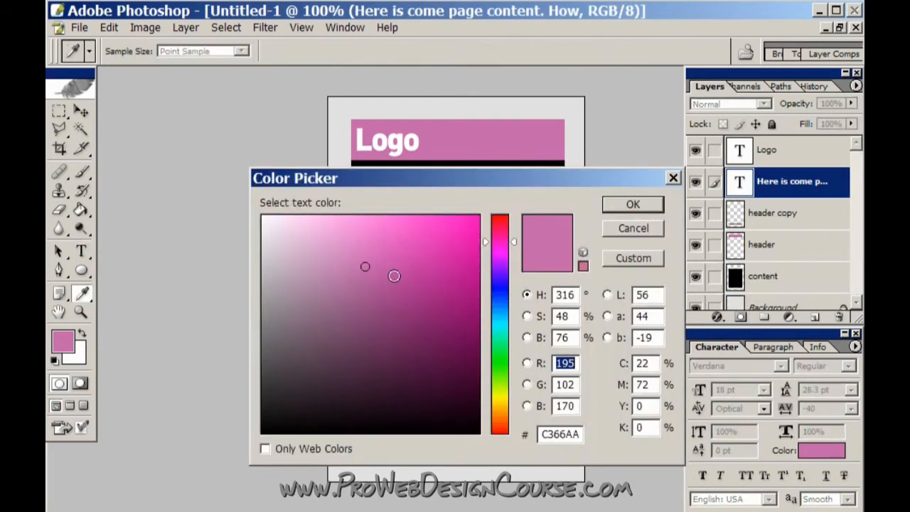
left_click(632, 205)
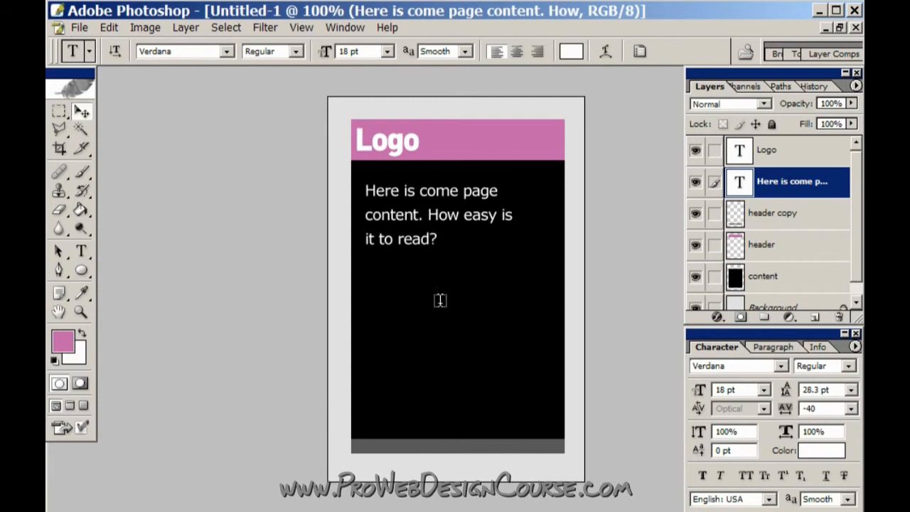
left_click(762, 276)
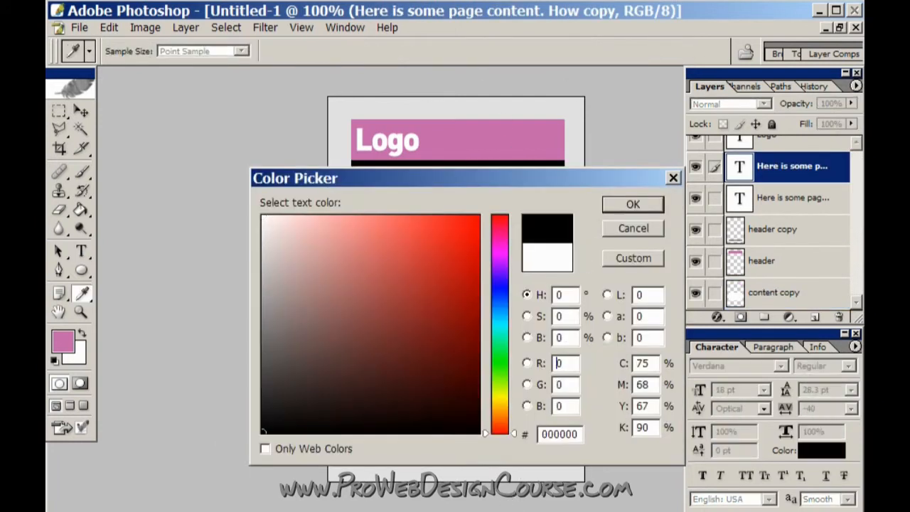
- Set the copied panel's text colour to black #000000 on the white lower panel
left_click(631, 204)
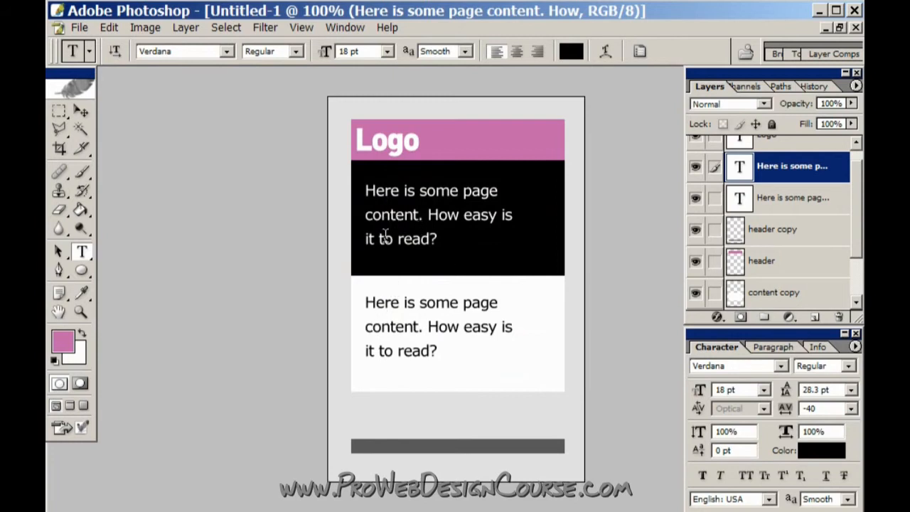
mouse_move(375, 338)
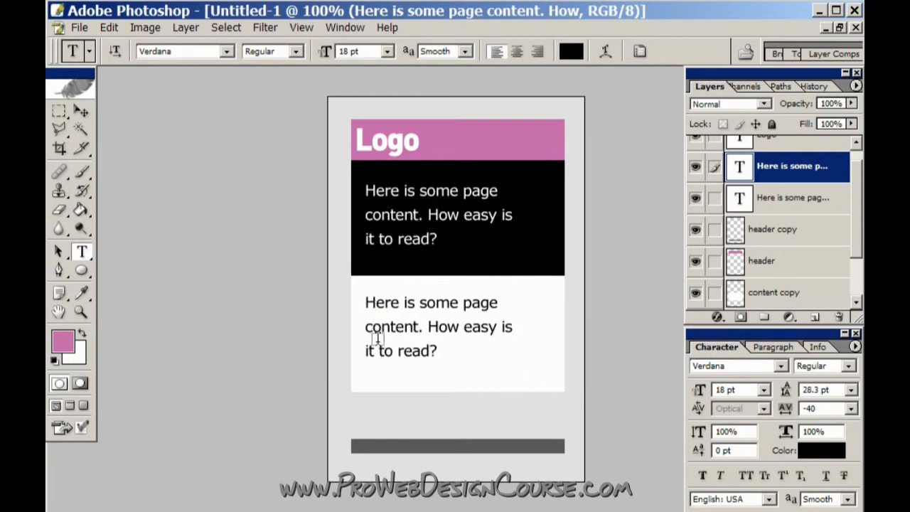
mouse_move(486, 370)
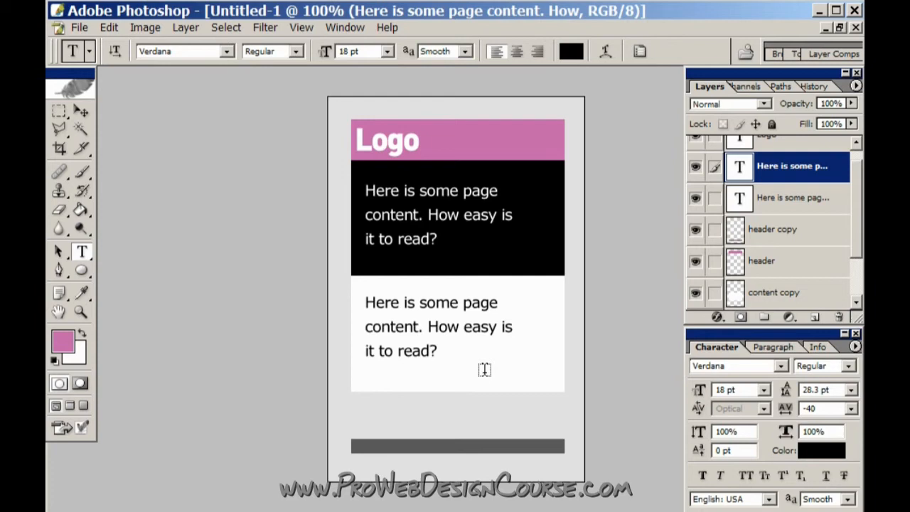
mouse_move(481, 369)
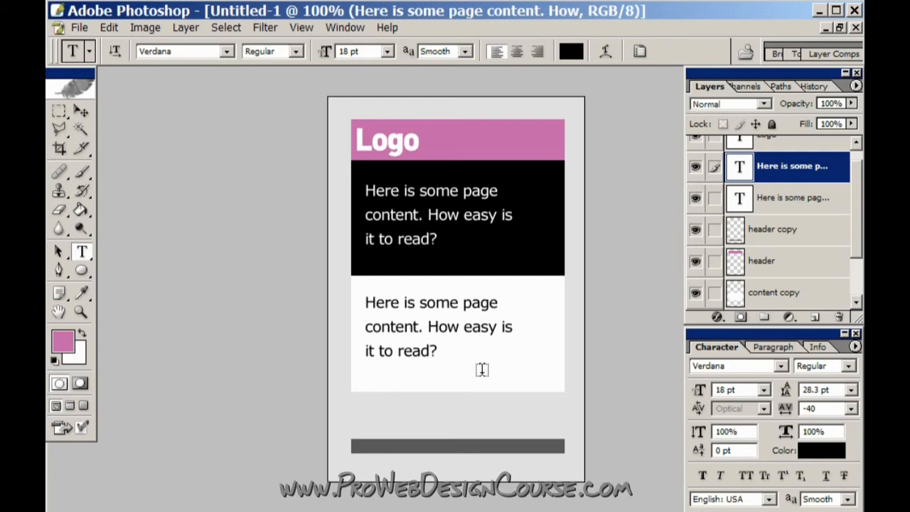